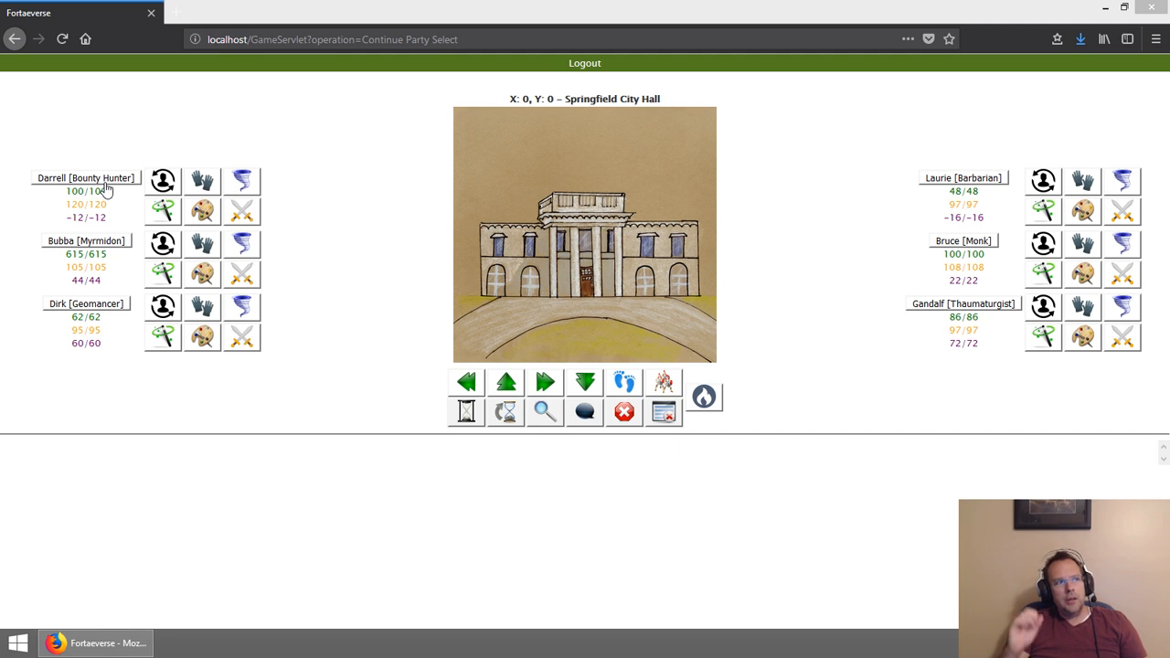
pyautogui.moveTo(110, 190)
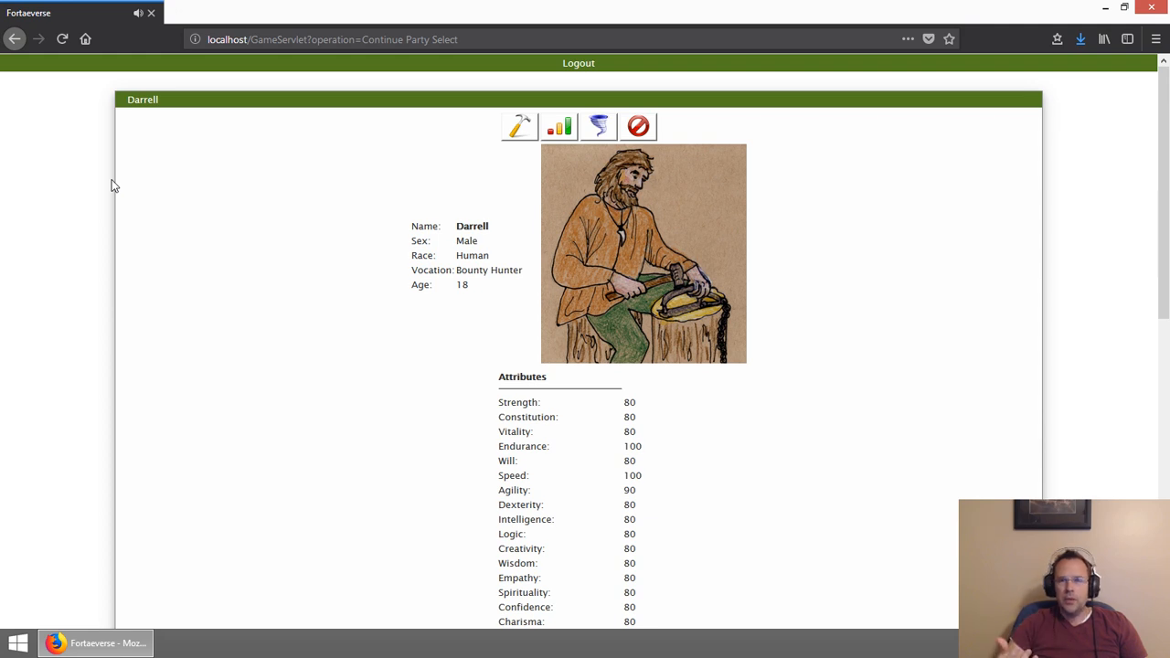
pyautogui.moveTo(493, 303)
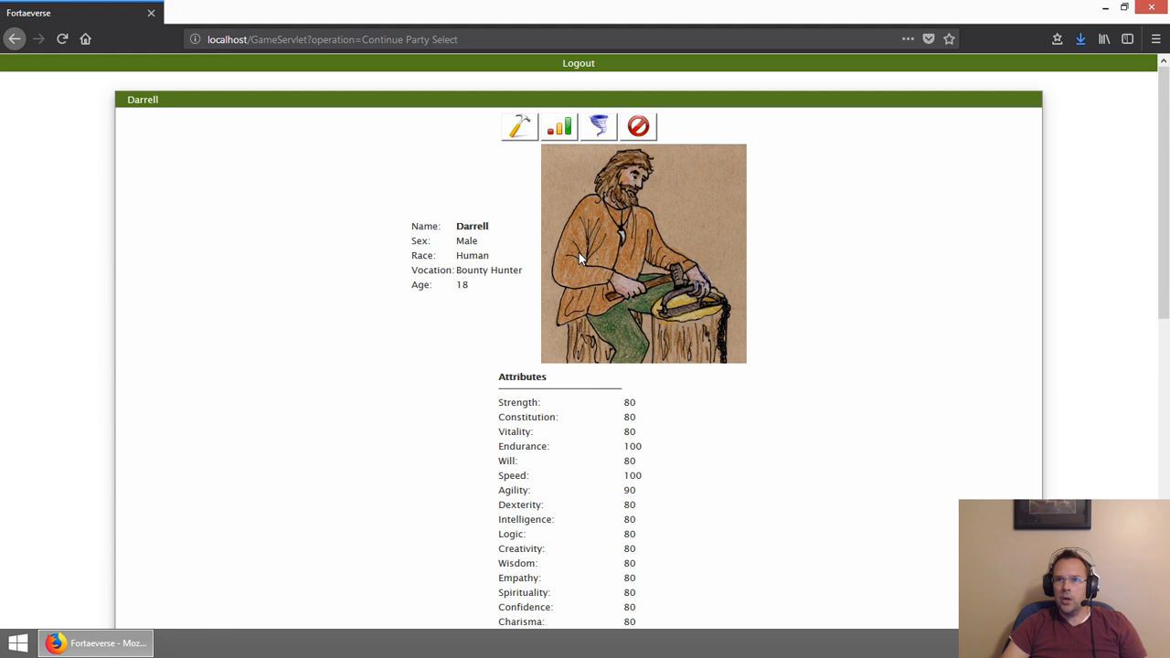
pyautogui.moveTo(740, 349)
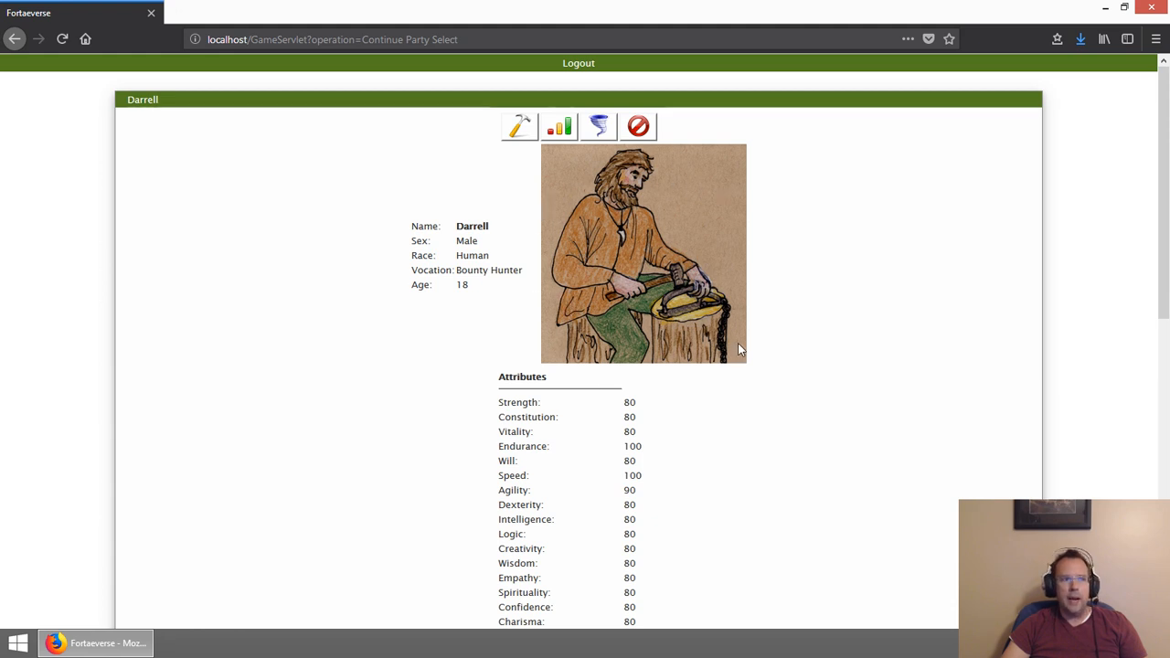
pyautogui.moveTo(570, 247)
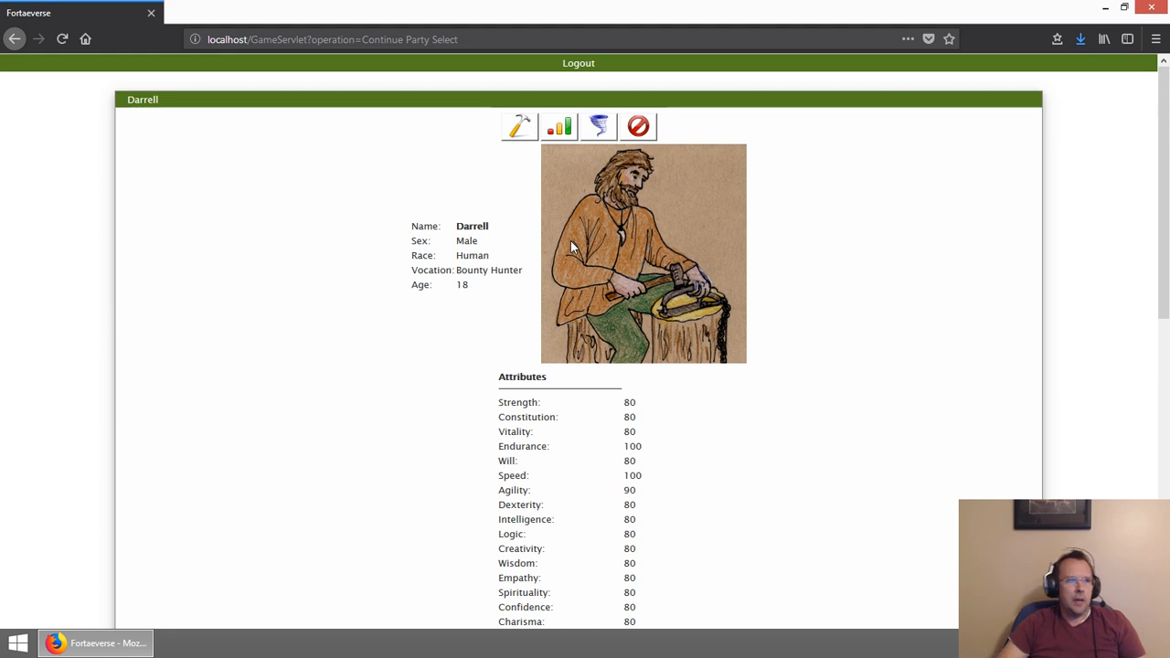
pyautogui.scroll(-3)
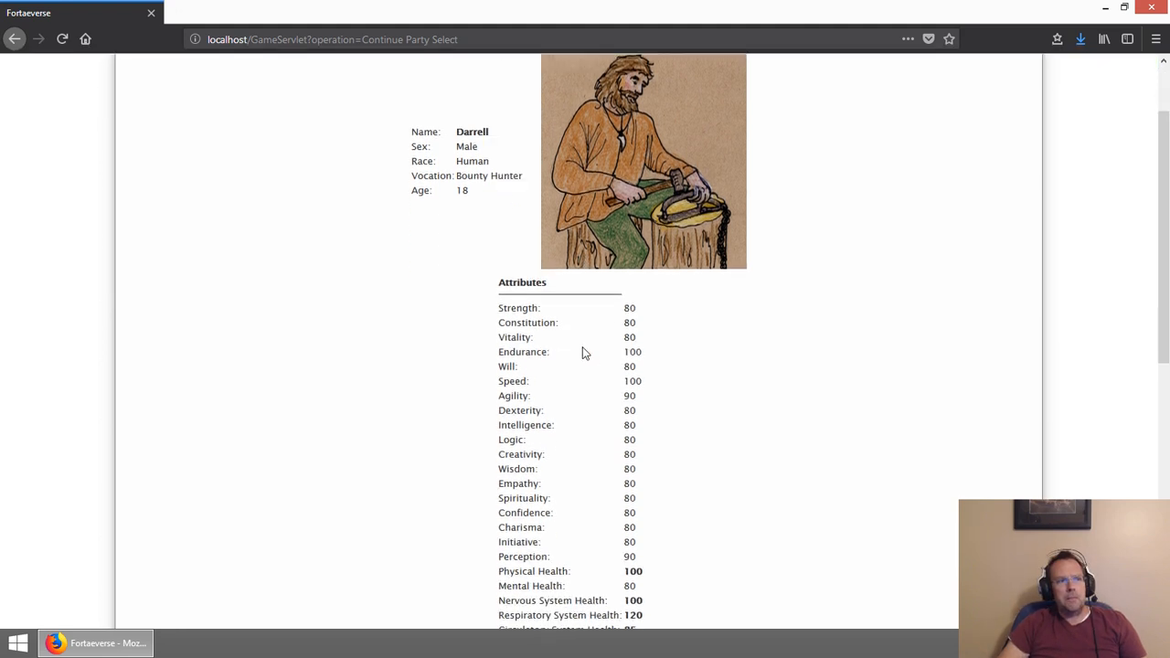
pyautogui.scroll(-3)
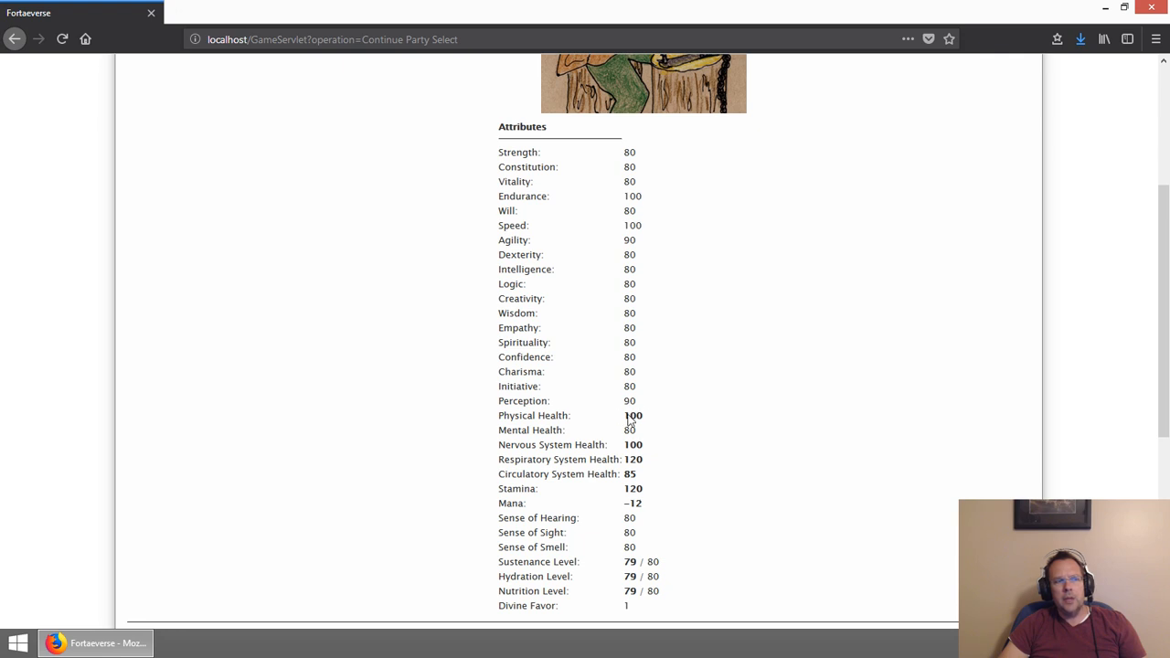
pyautogui.doubleClick(632, 415)
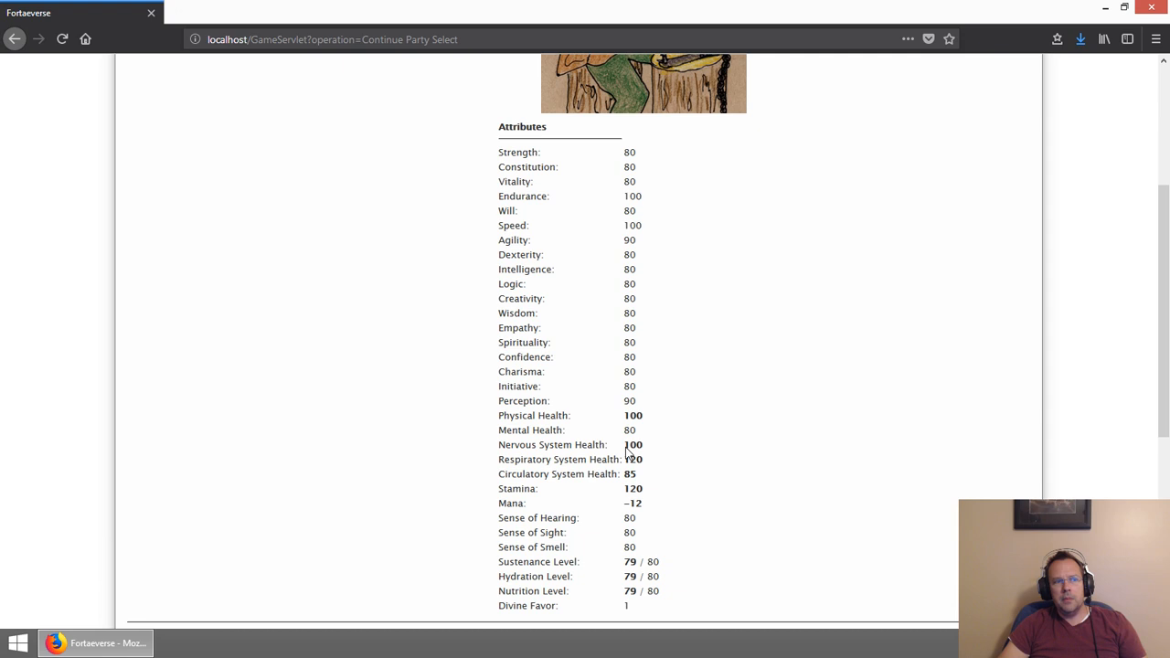
pyautogui.doubleClick(632, 444)
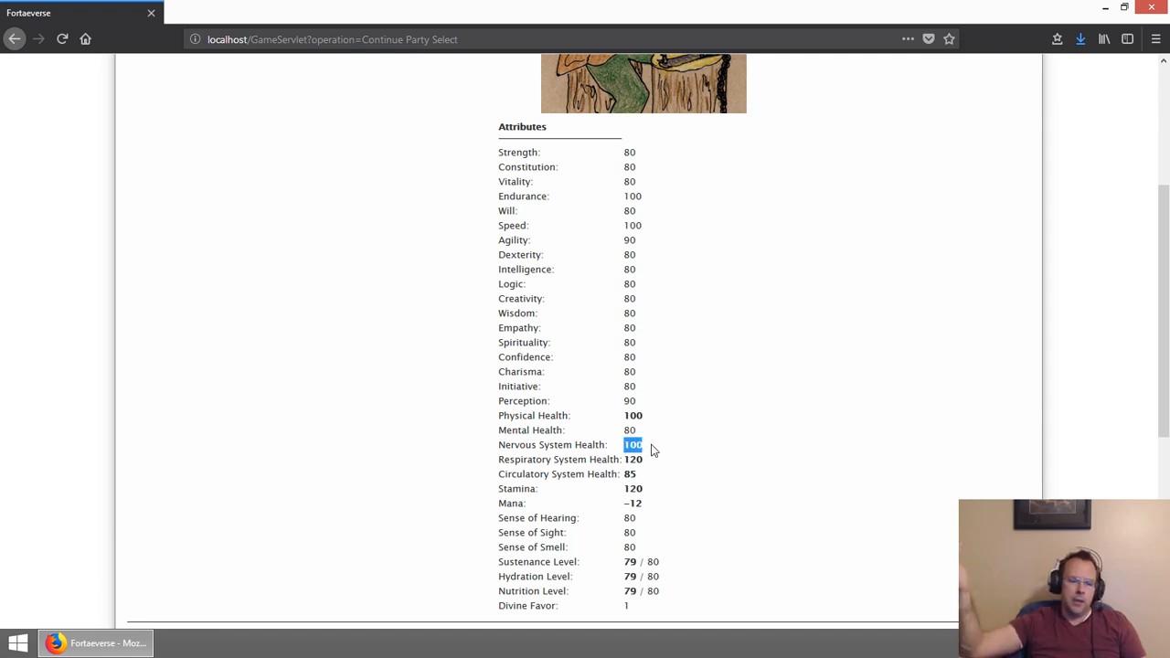
pyautogui.moveTo(665, 461)
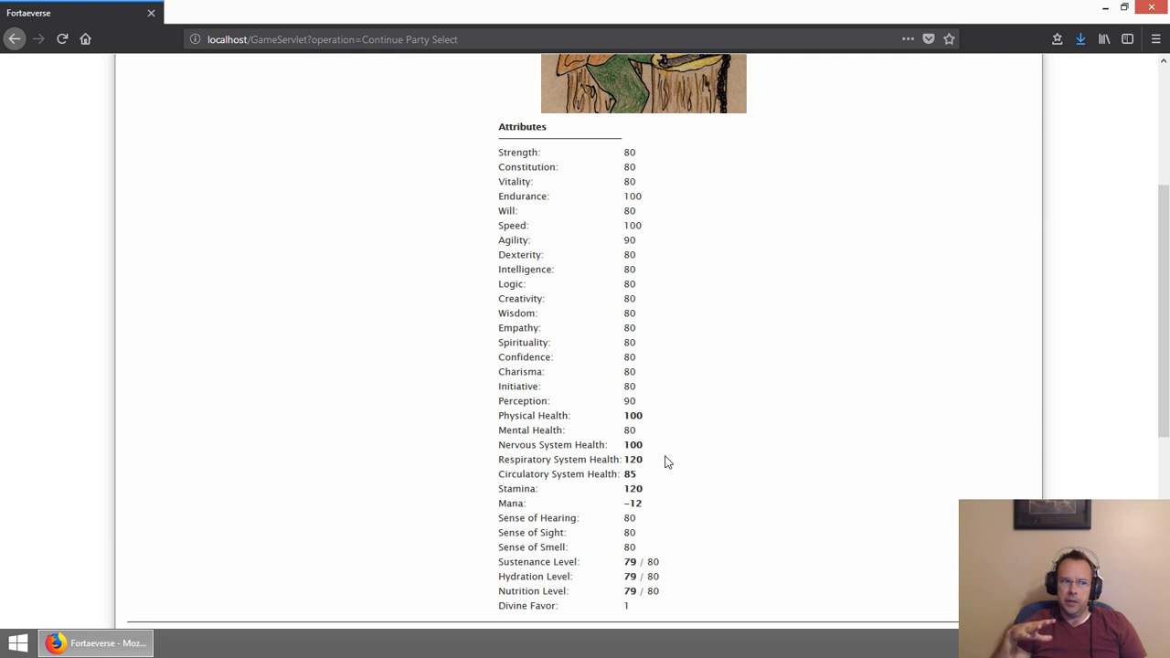
pyautogui.moveTo(651, 563)
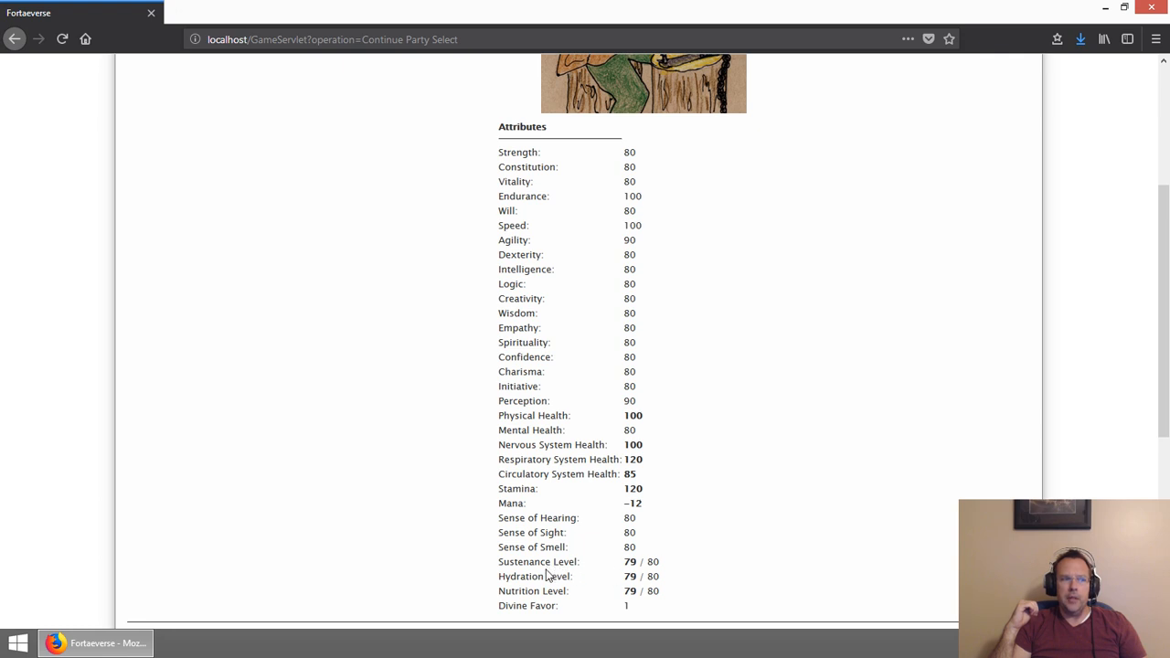
pyautogui.doubleClick(629, 561)
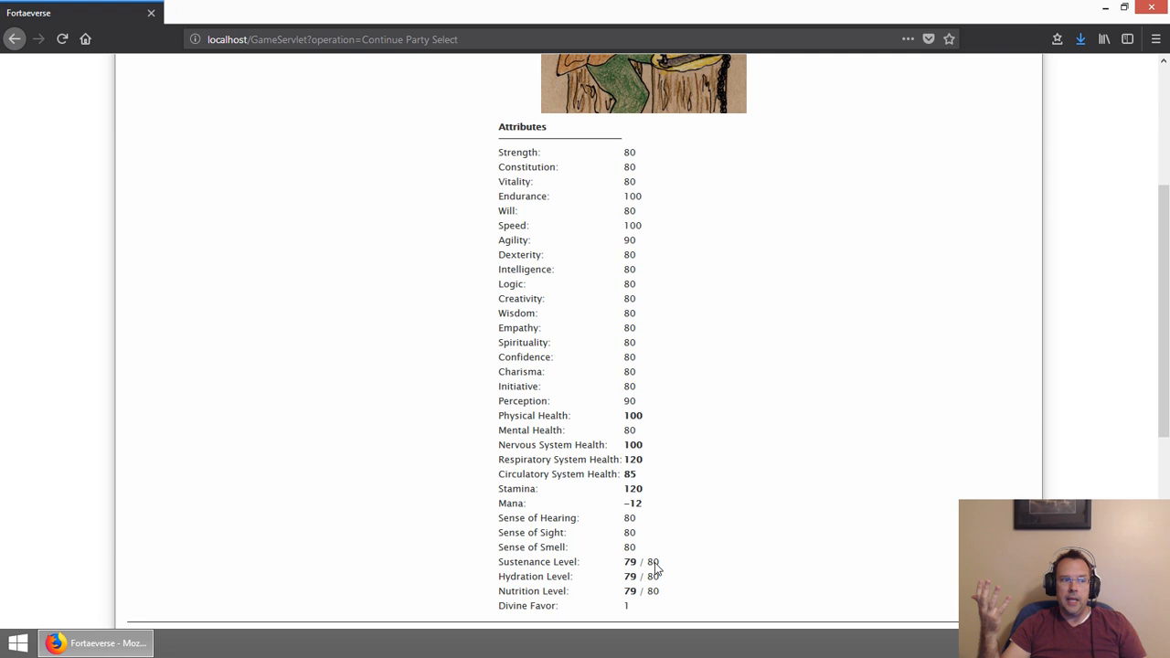
pyautogui.doubleClick(632, 459)
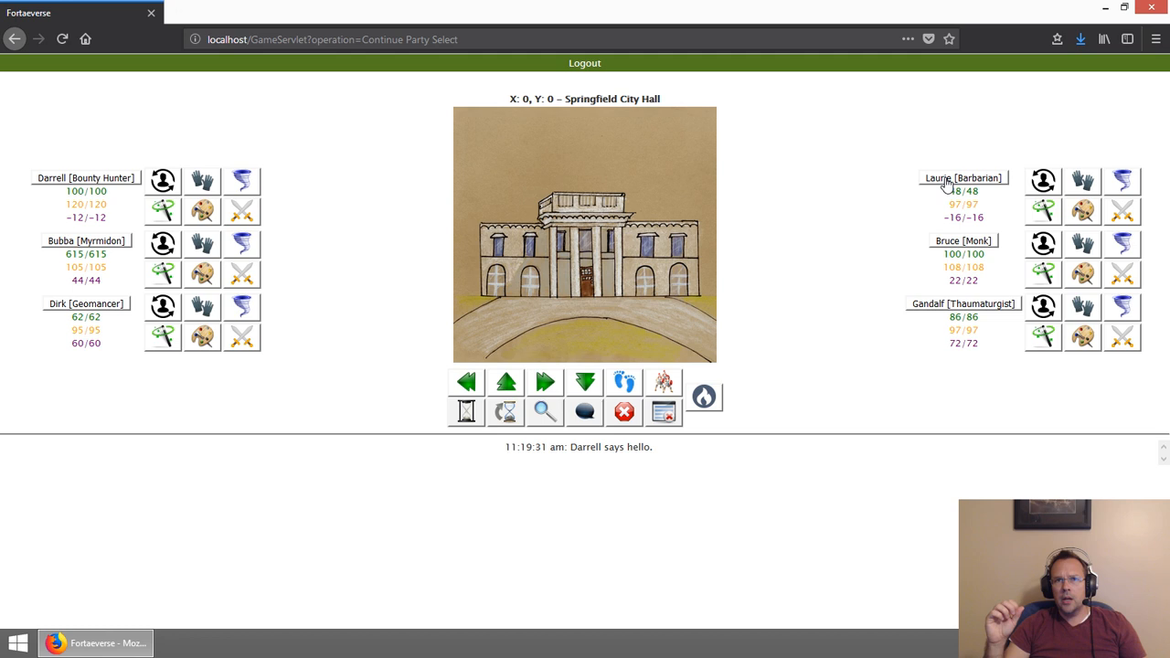
pyautogui.moveTo(947, 186)
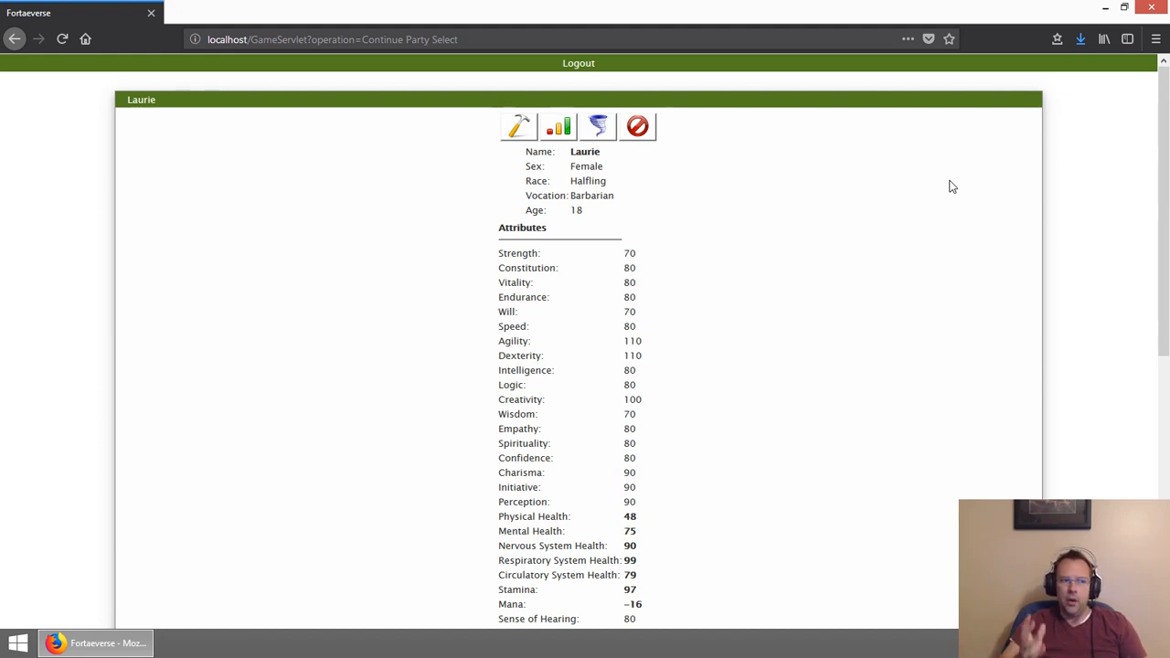
pyautogui.moveTo(924, 212)
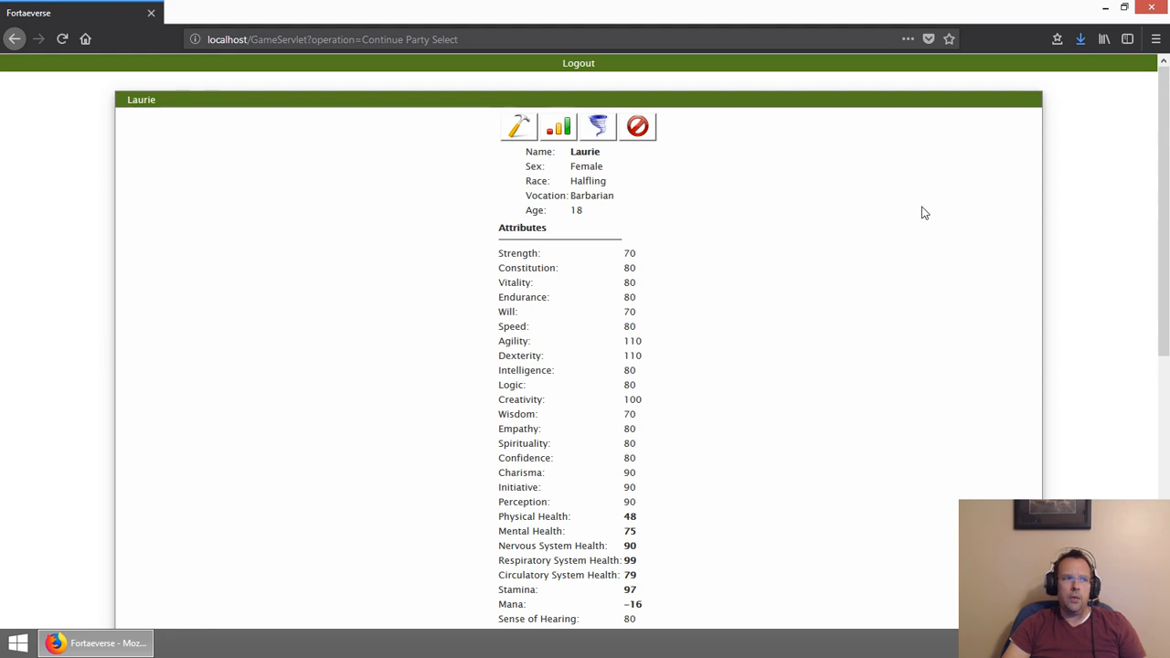
pyautogui.moveTo(656, 159)
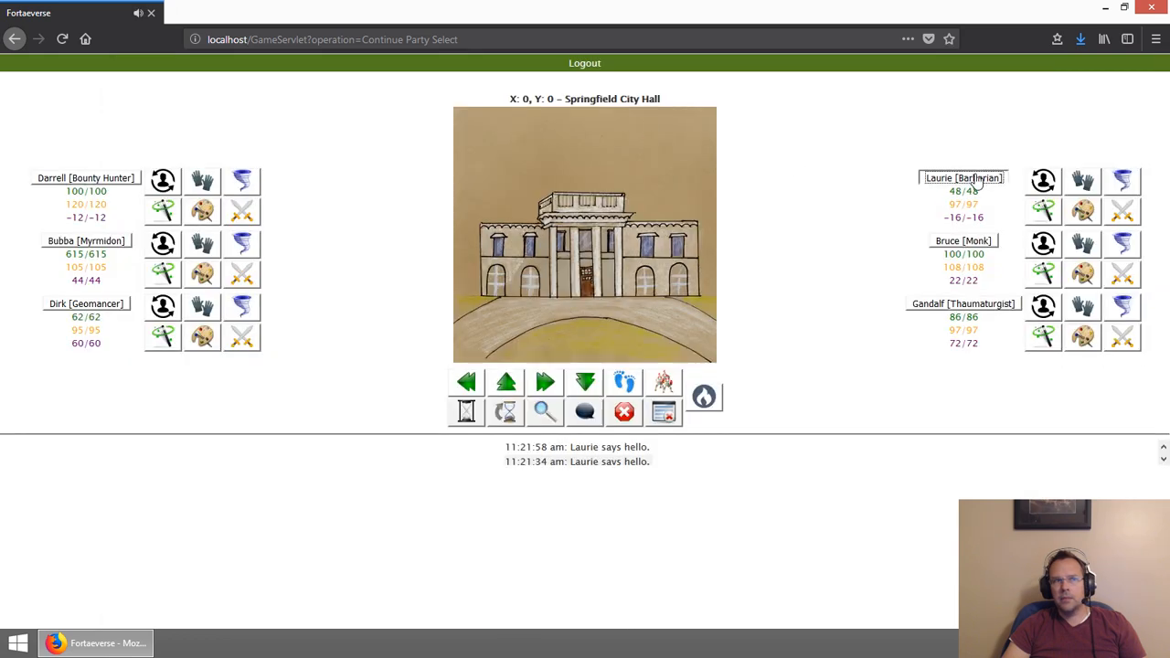
# Step: Review Laurie's and Darrell's character sheets and close each one
pyautogui.click(963, 177)
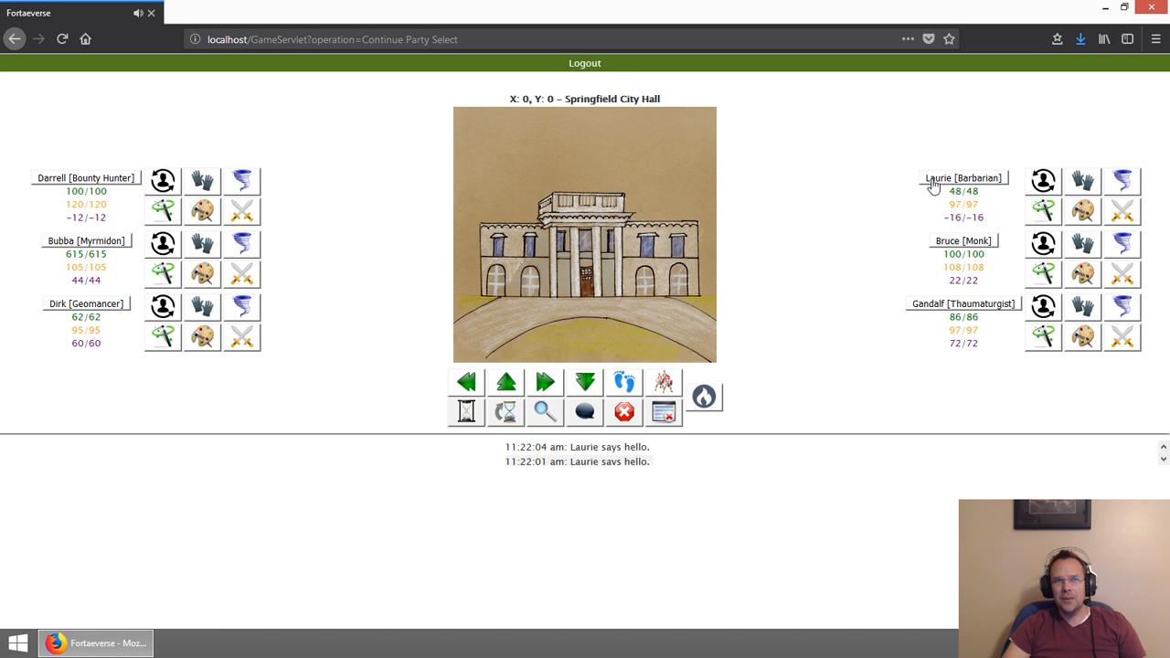
pyautogui.click(963, 177)
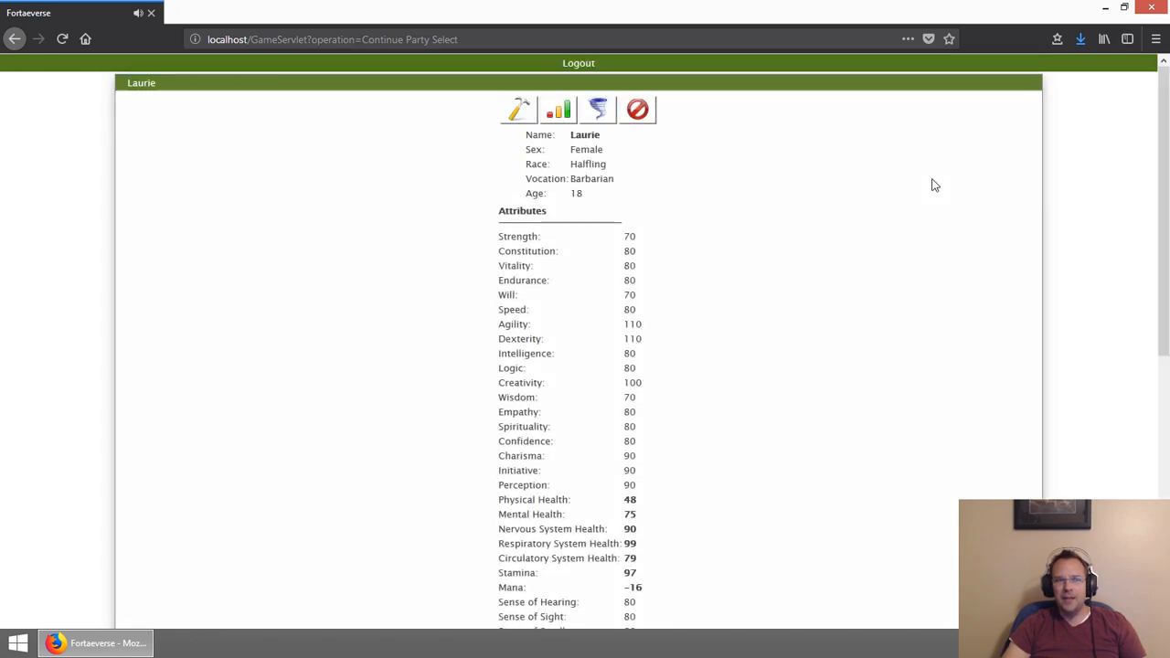
pyautogui.click(638, 110)
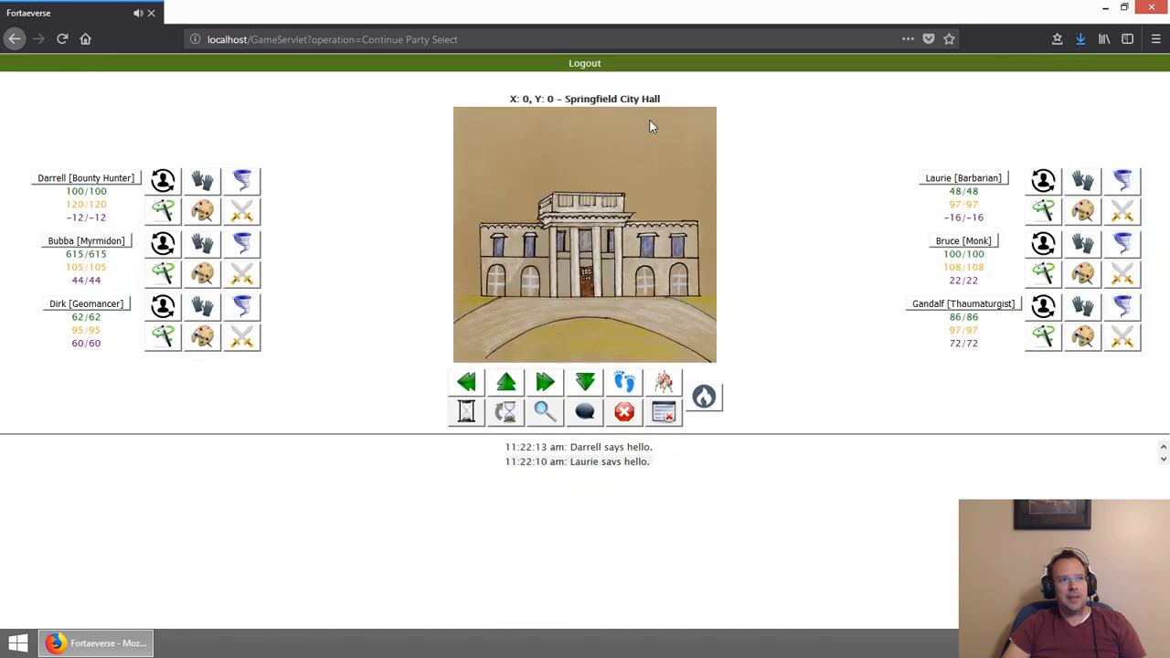
pyautogui.click(161, 179)
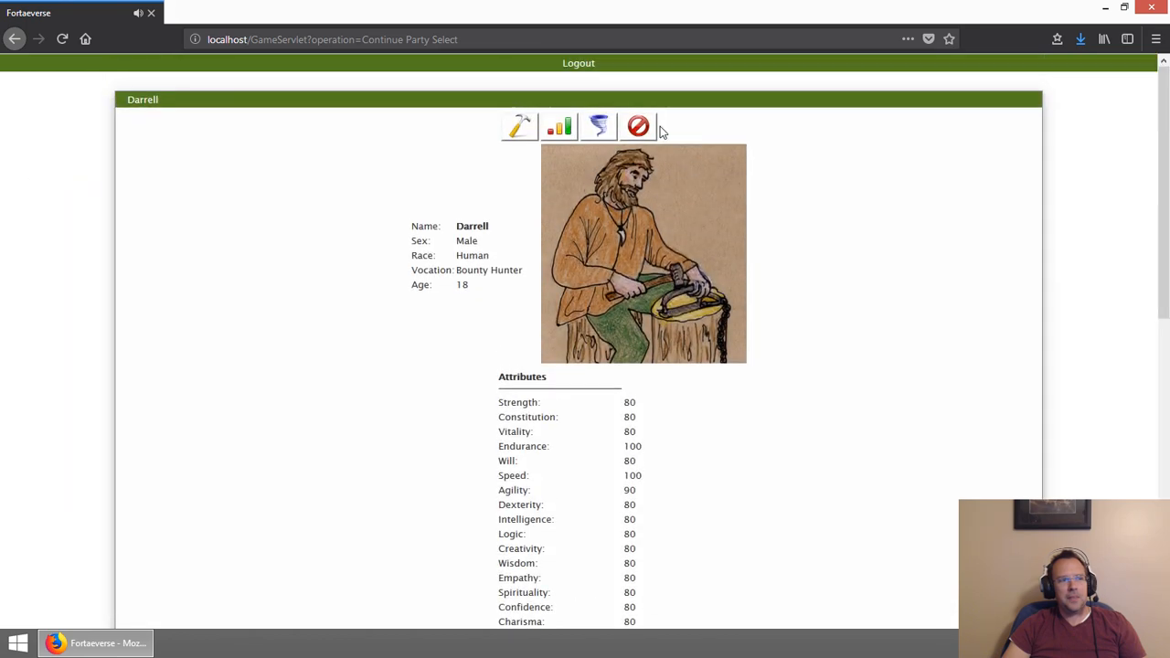
pyautogui.moveTo(621, 164)
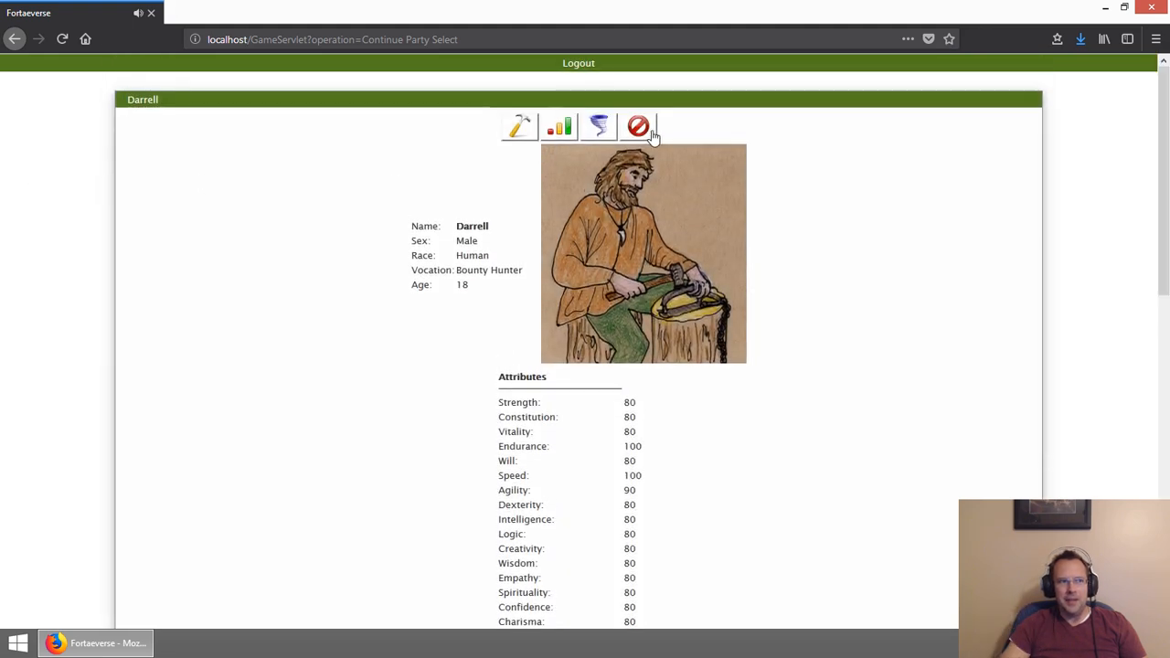
pyautogui.click(638, 127)
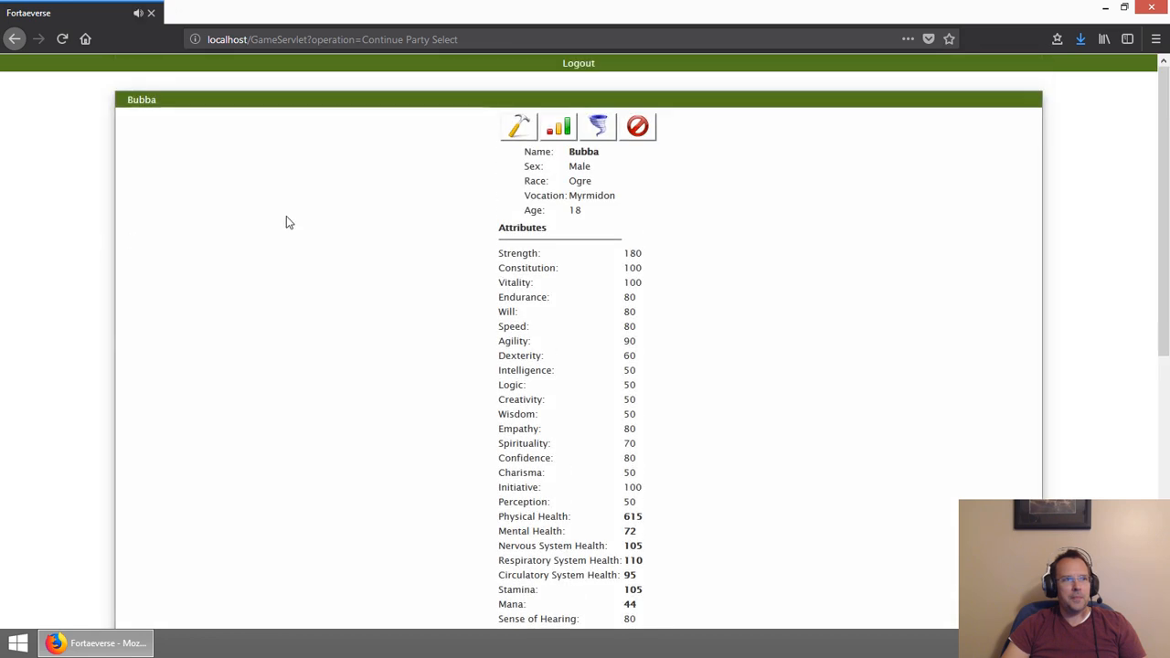
pyautogui.moveTo(638, 126)
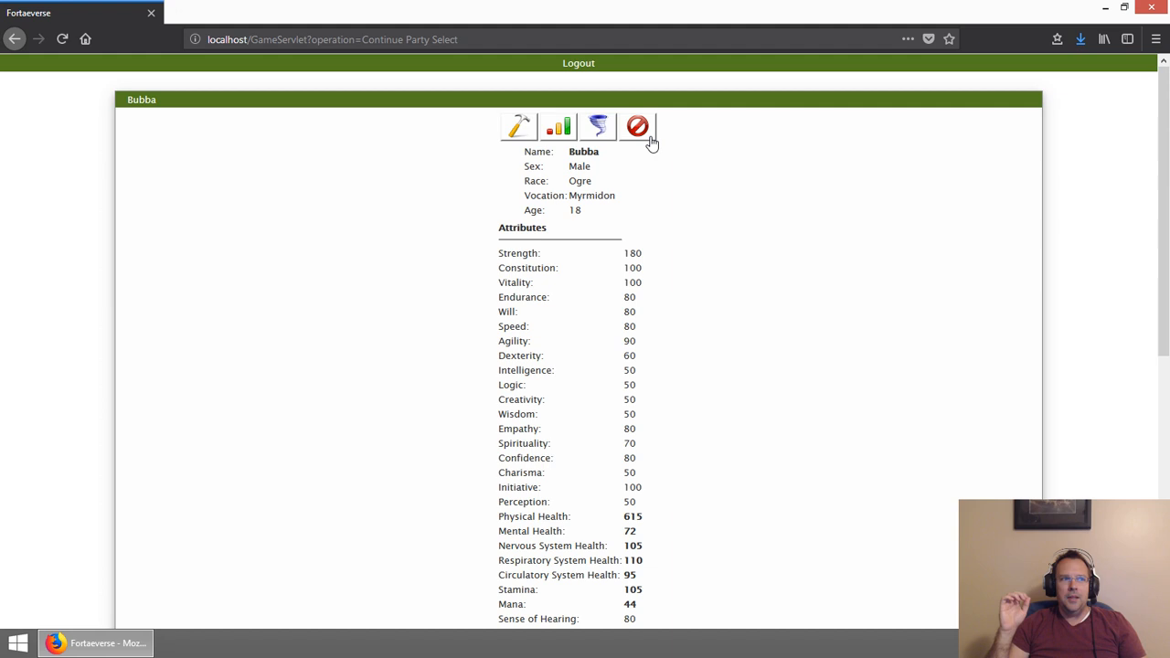
# Step: Review Bubba the Myrmidon's character sheet and close it back to the party screen
pyautogui.click(638, 126)
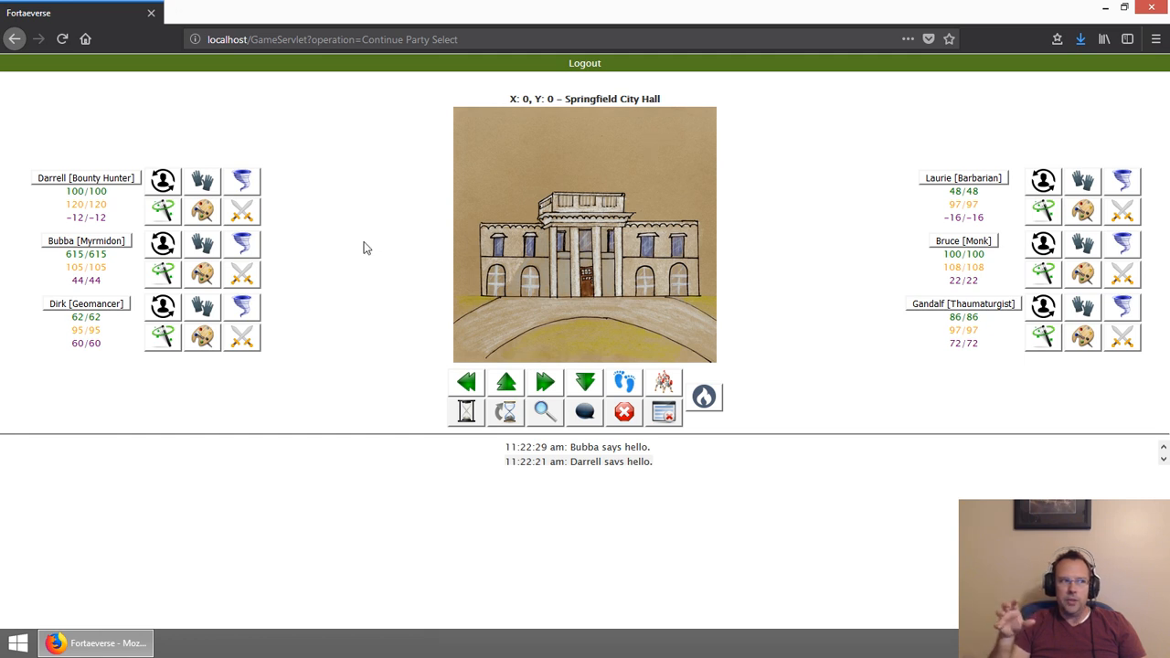
pyautogui.click(161, 245)
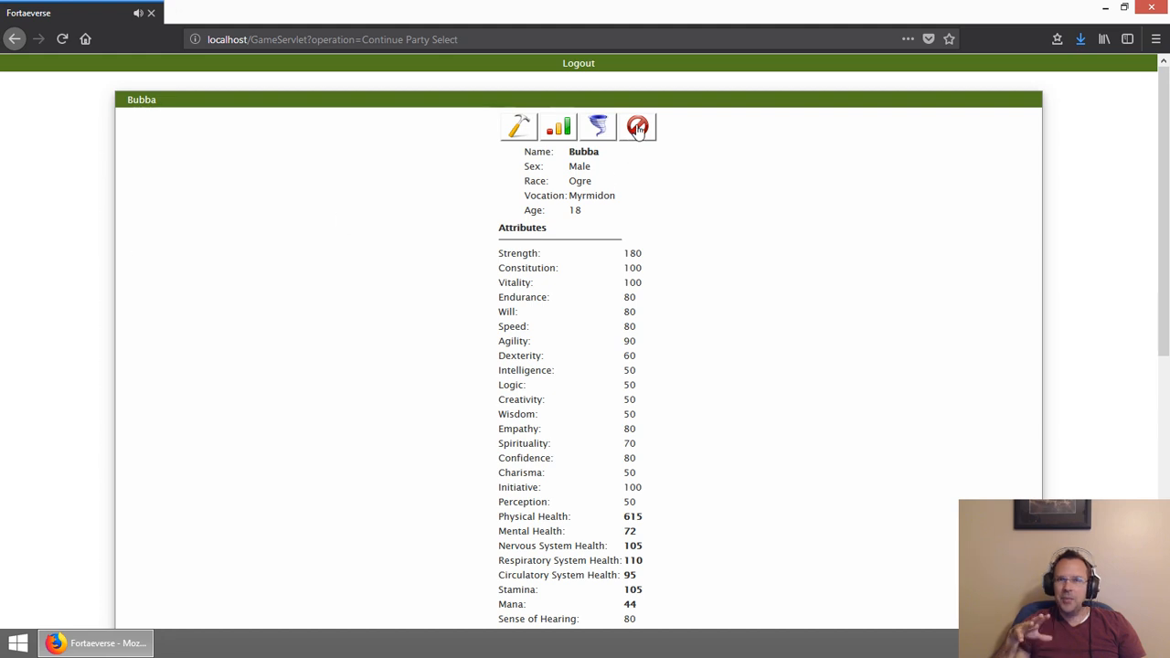
pyautogui.click(638, 127)
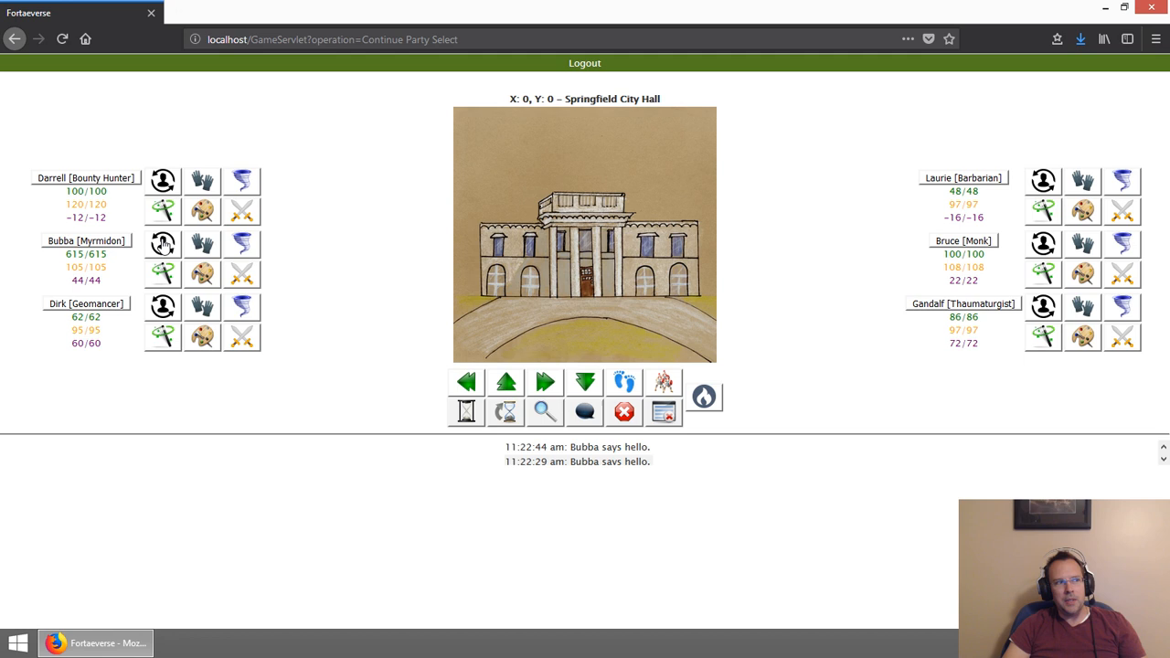
# Step: Have Bubba take the Oak Bark
pyautogui.click(161, 243)
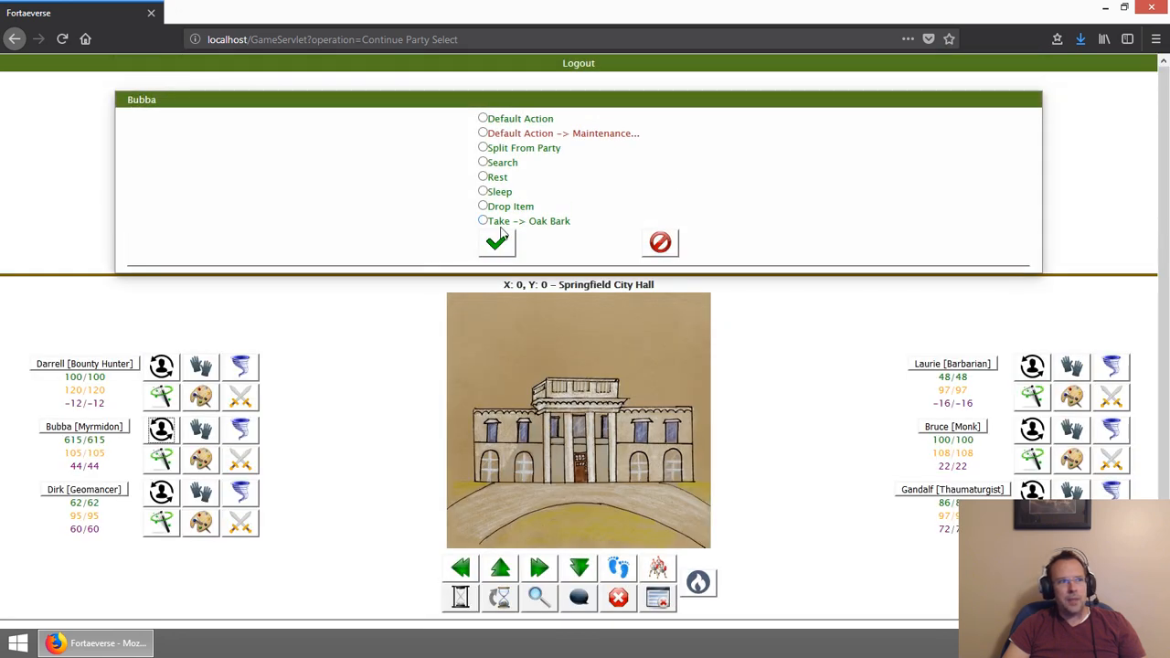
pyautogui.click(482, 219)
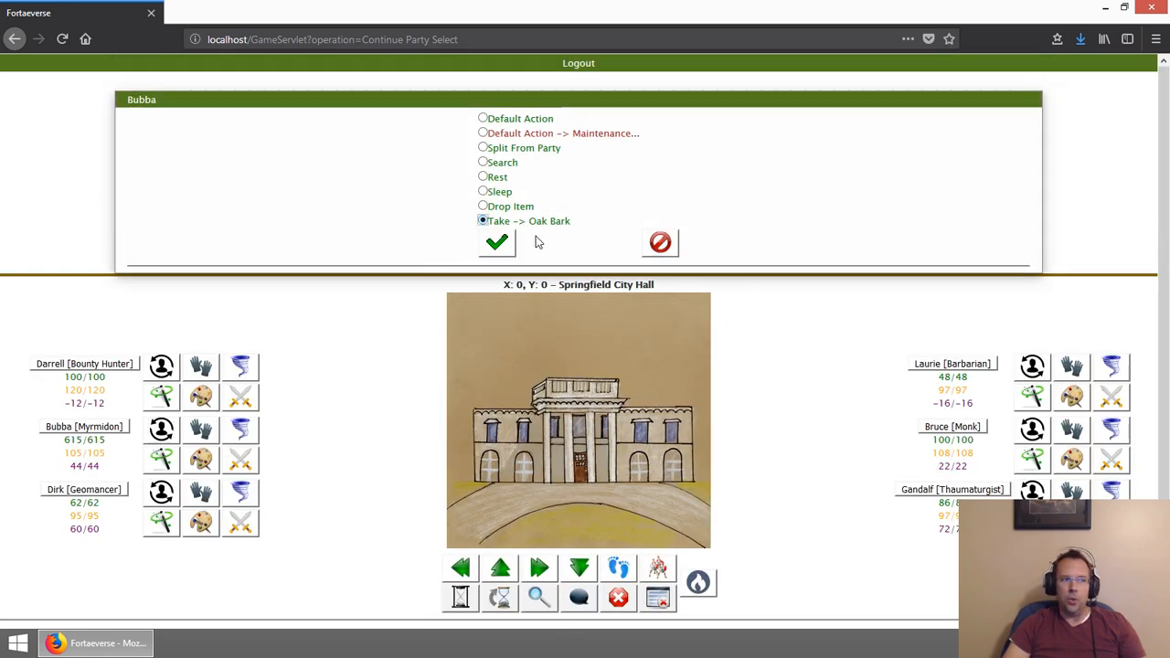
pyautogui.click(497, 241)
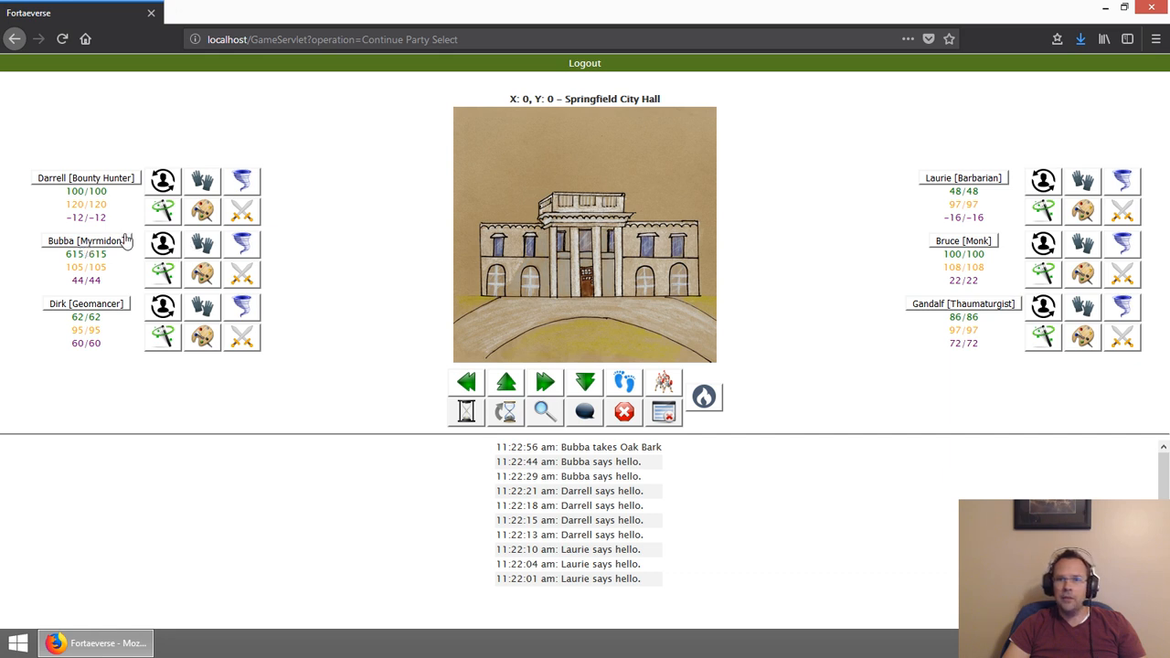
pyautogui.moveTo(168, 252)
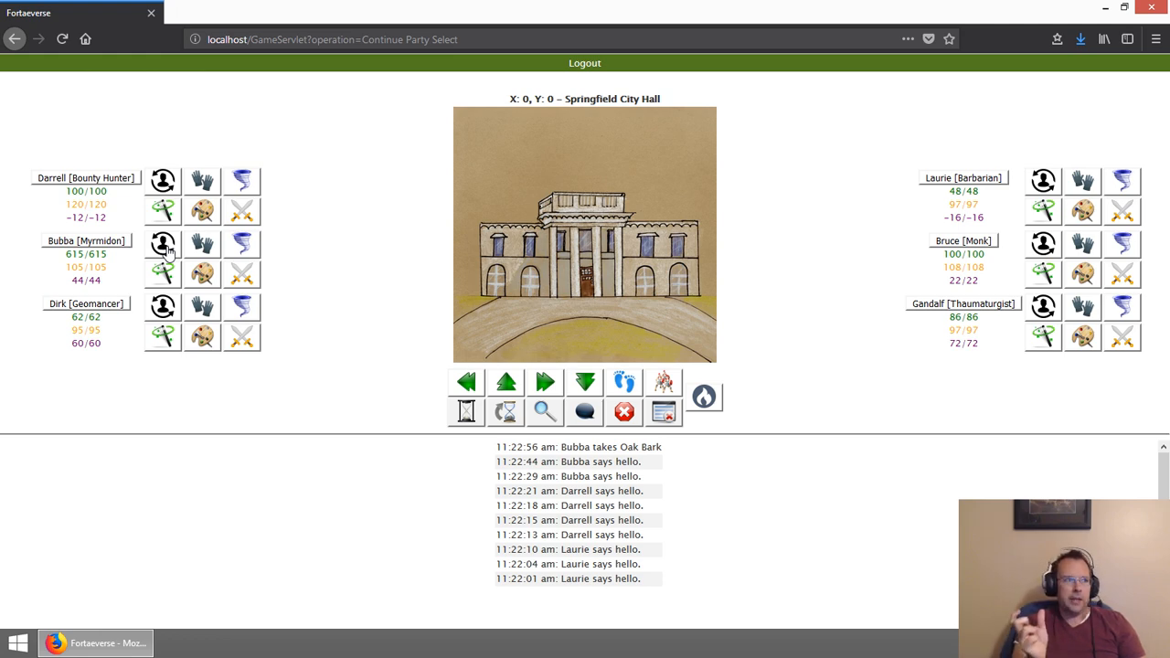
# Step: Have Bubba drop the Oak Bark so Laurie can pick it up
pyautogui.click(163, 241)
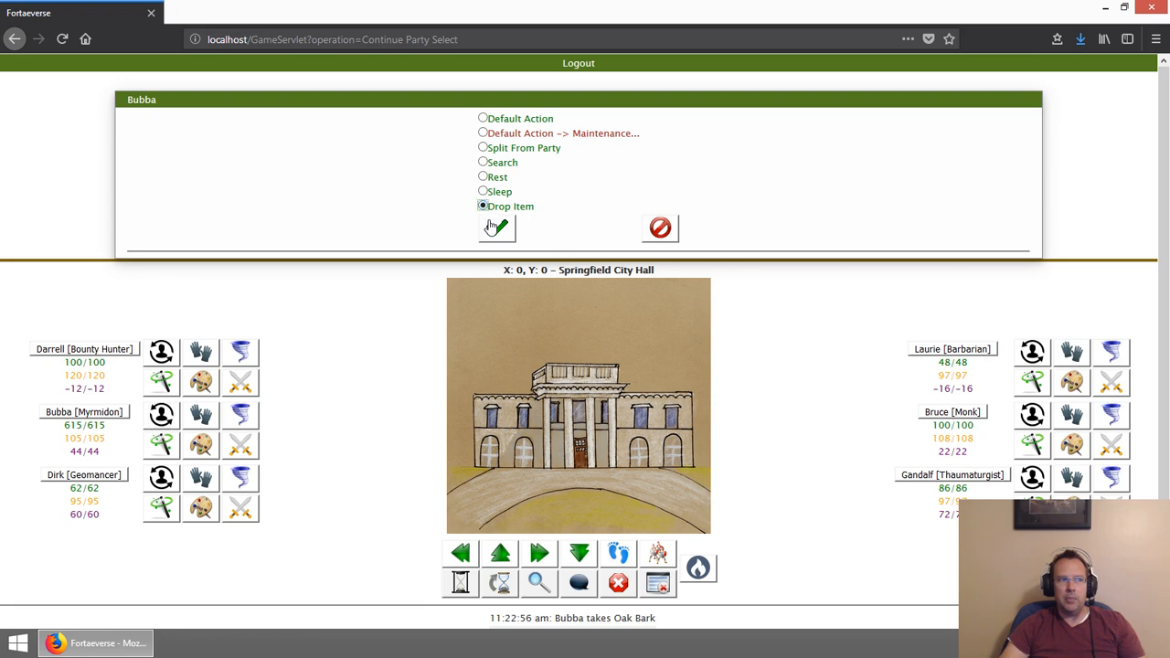
pyautogui.click(483, 227)
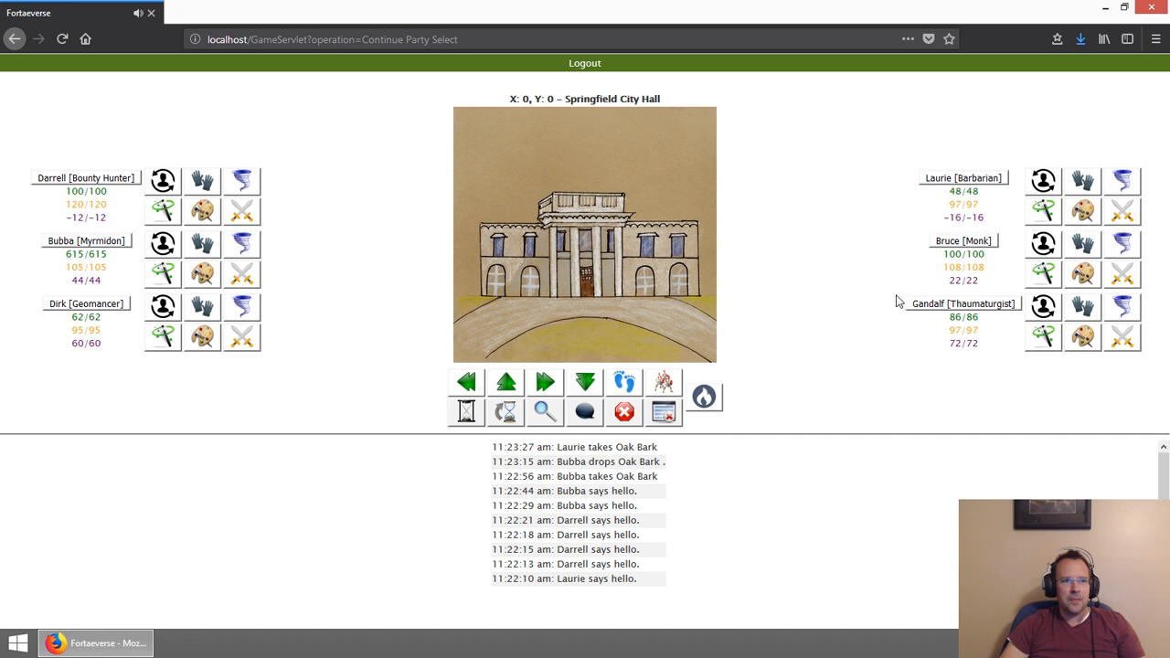
pyautogui.moveTo(985, 205)
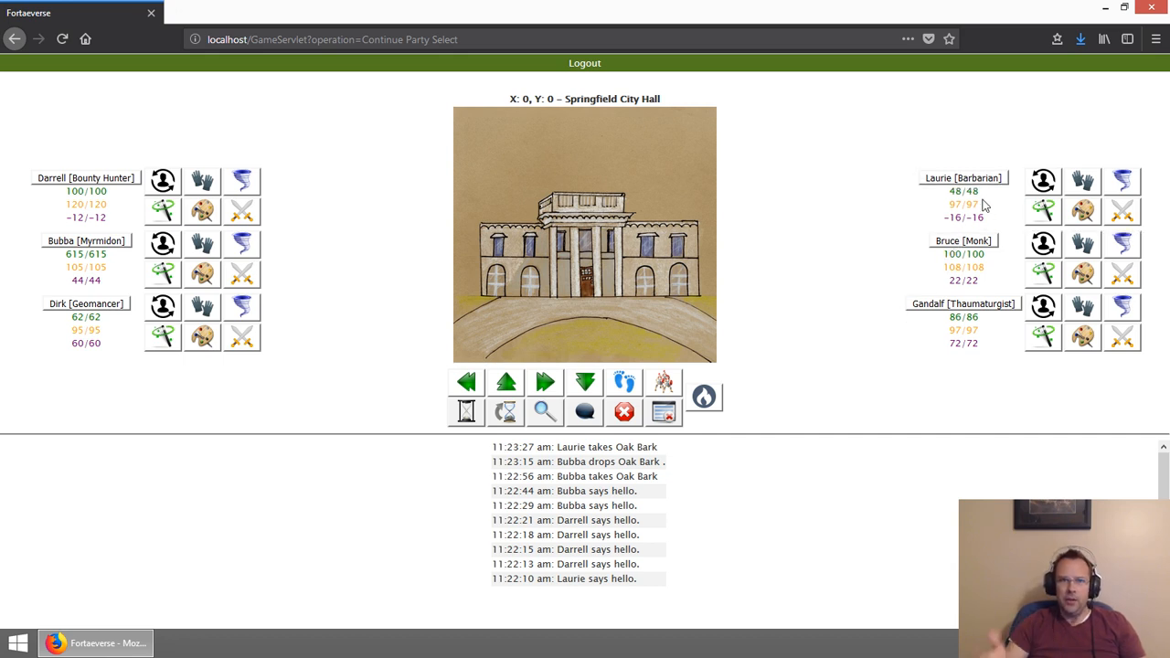
pyautogui.moveTo(986, 190)
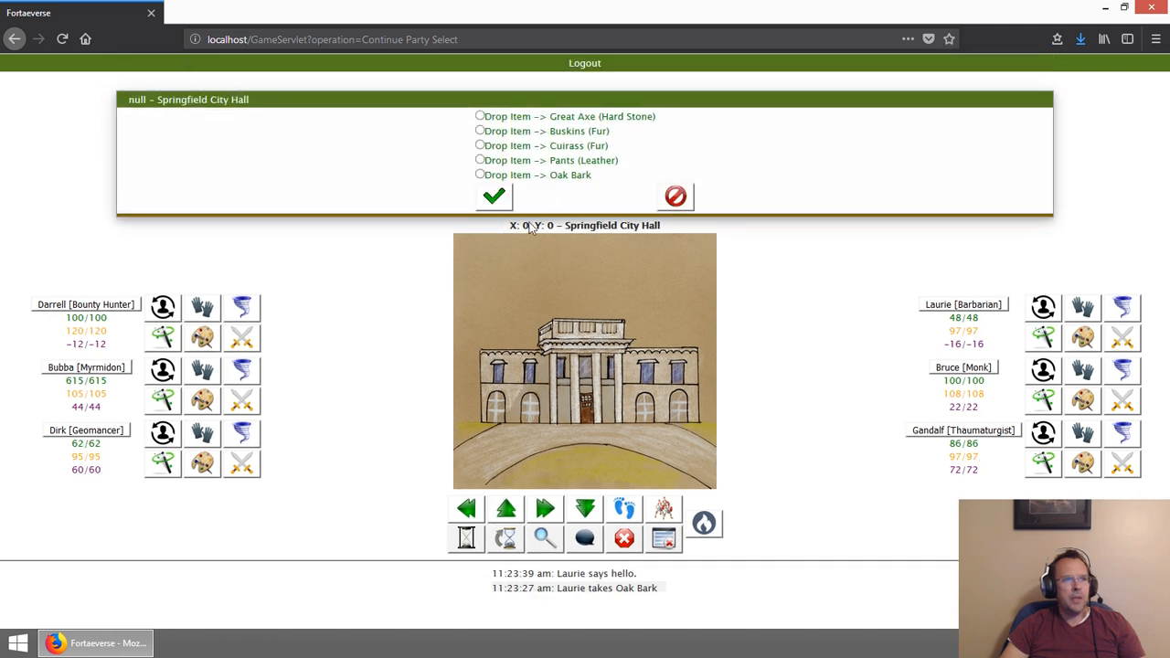
# Step: Drop Laurie's Cuirass (Fur) and try equipping it on Bubba, who finds it too large
pyautogui.click(479, 146)
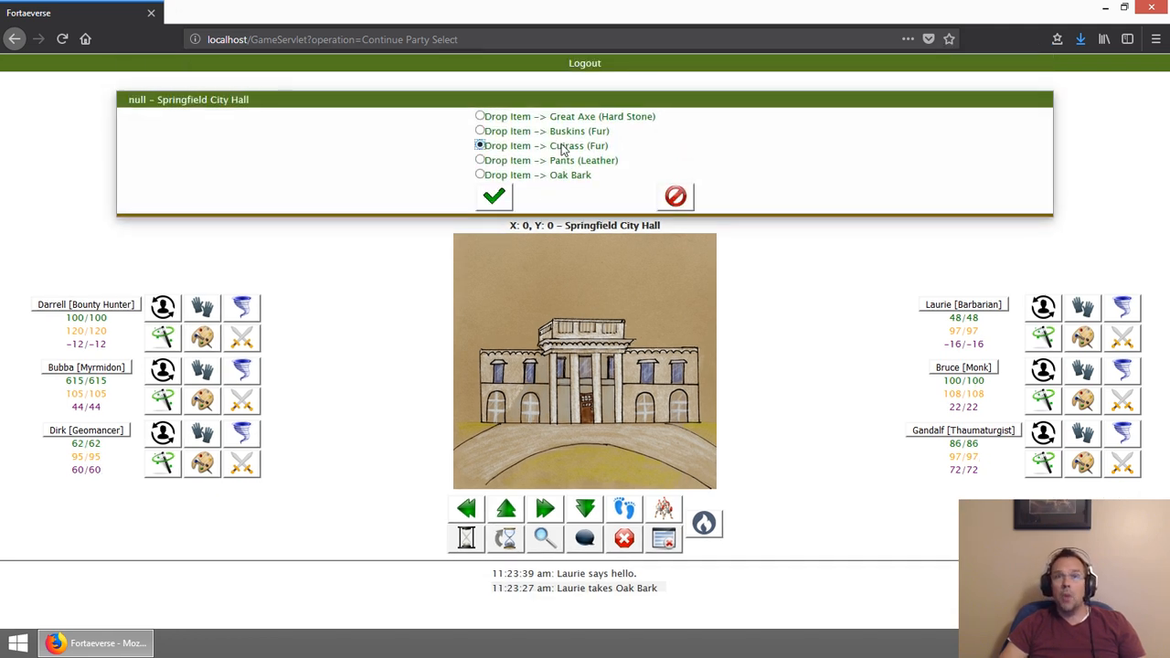
pyautogui.moveTo(526, 186)
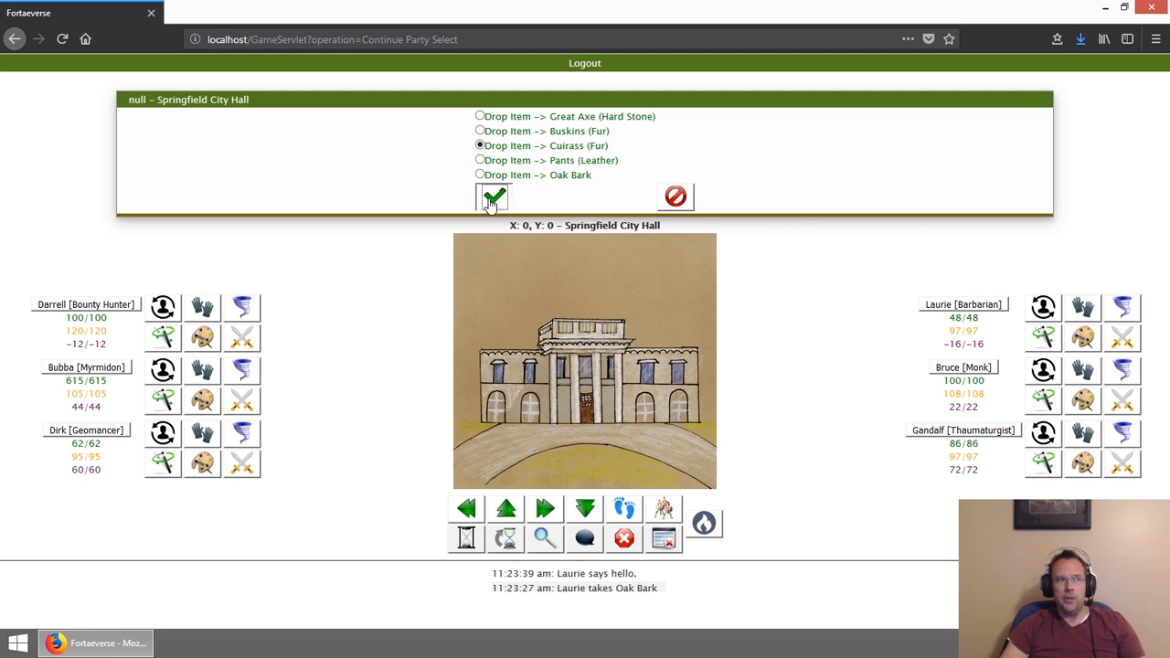
pyautogui.click(494, 197)
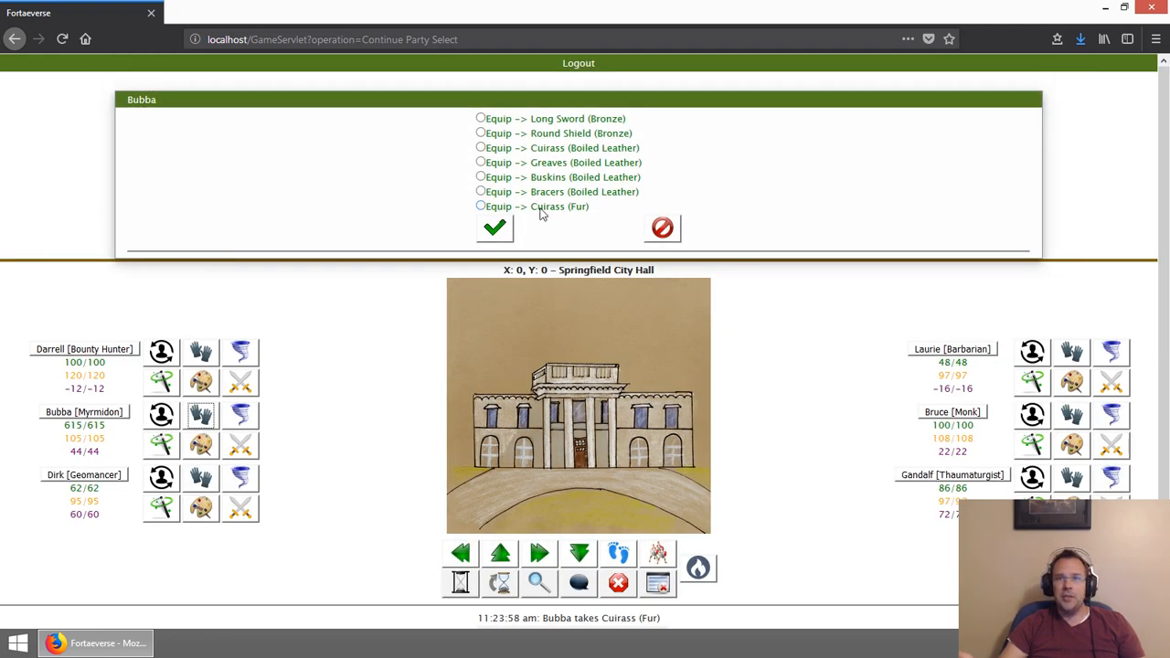
pyautogui.moveTo(546, 216)
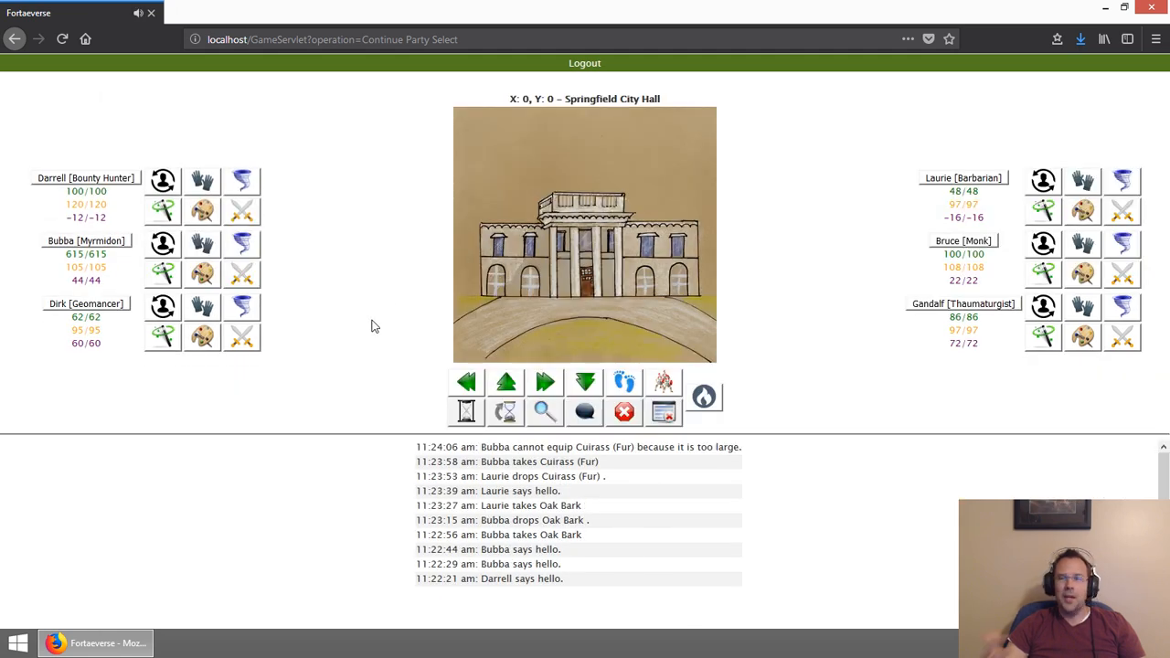
pyautogui.click(161, 243)
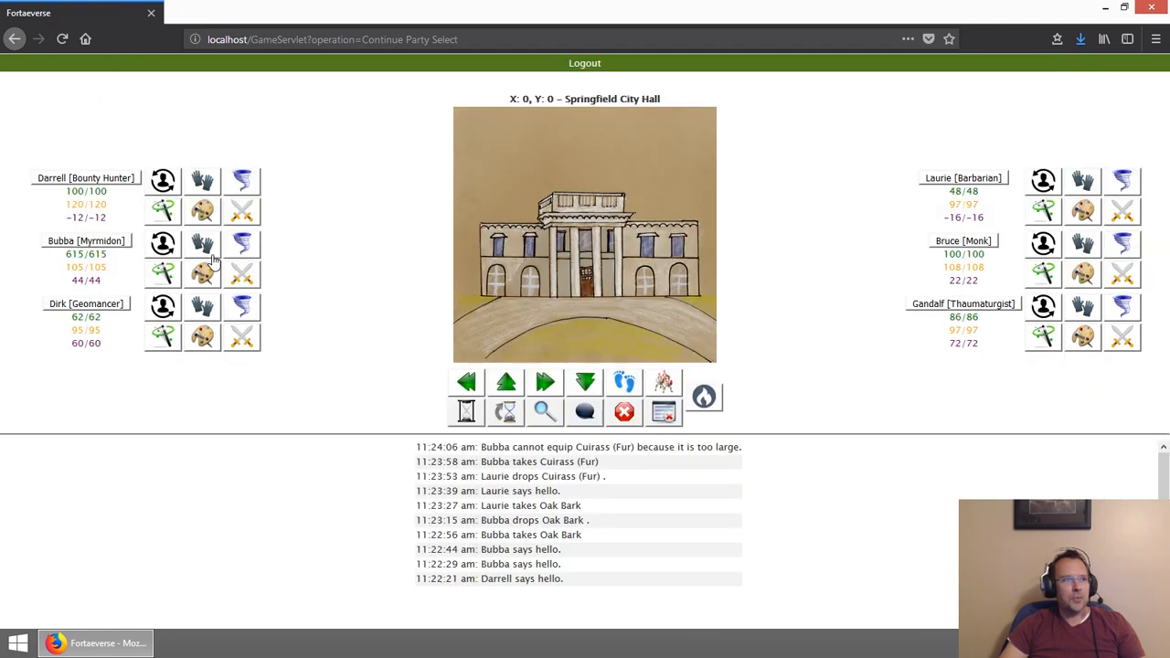
pyautogui.click(201, 243)
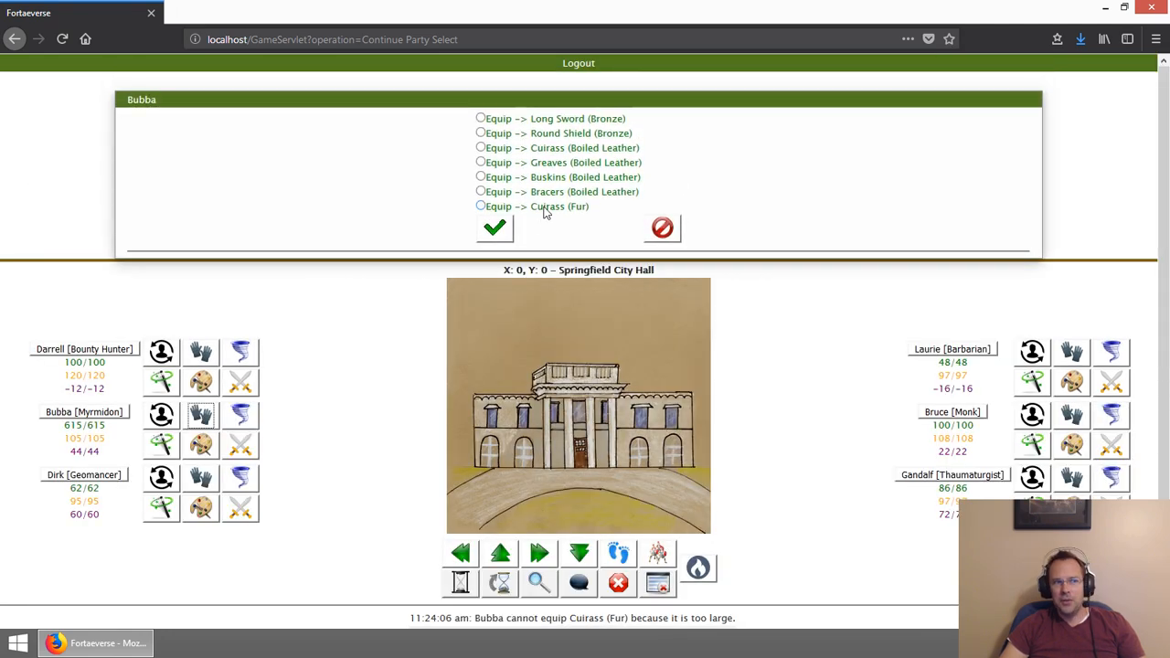
pyautogui.click(479, 205)
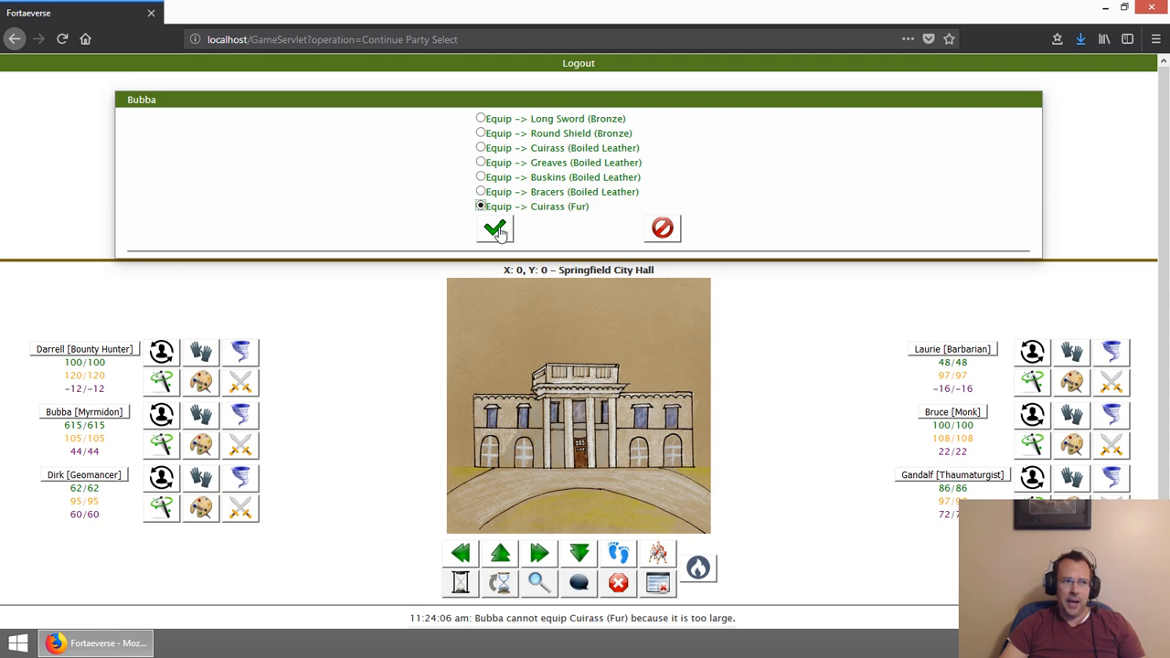
pyautogui.click(493, 227)
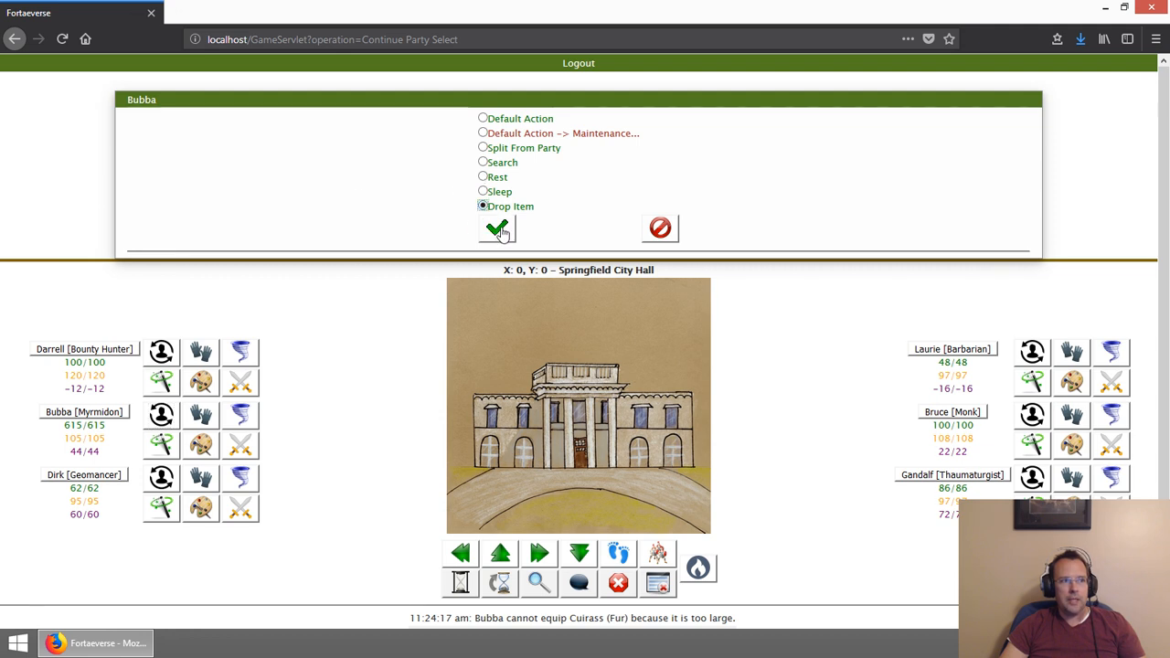
# Step: Drop Bubba's Cuirass (Boiled Leather) and try equipping it on Laurie, who finds it too small
pyautogui.click(497, 229)
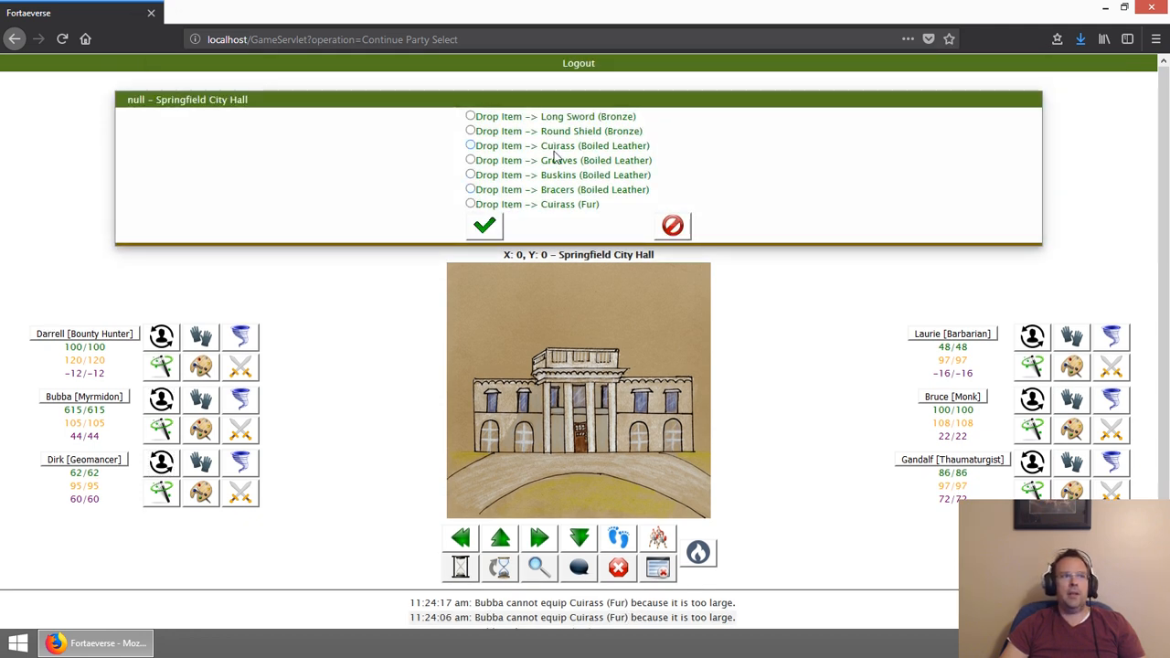
pyautogui.click(472, 147)
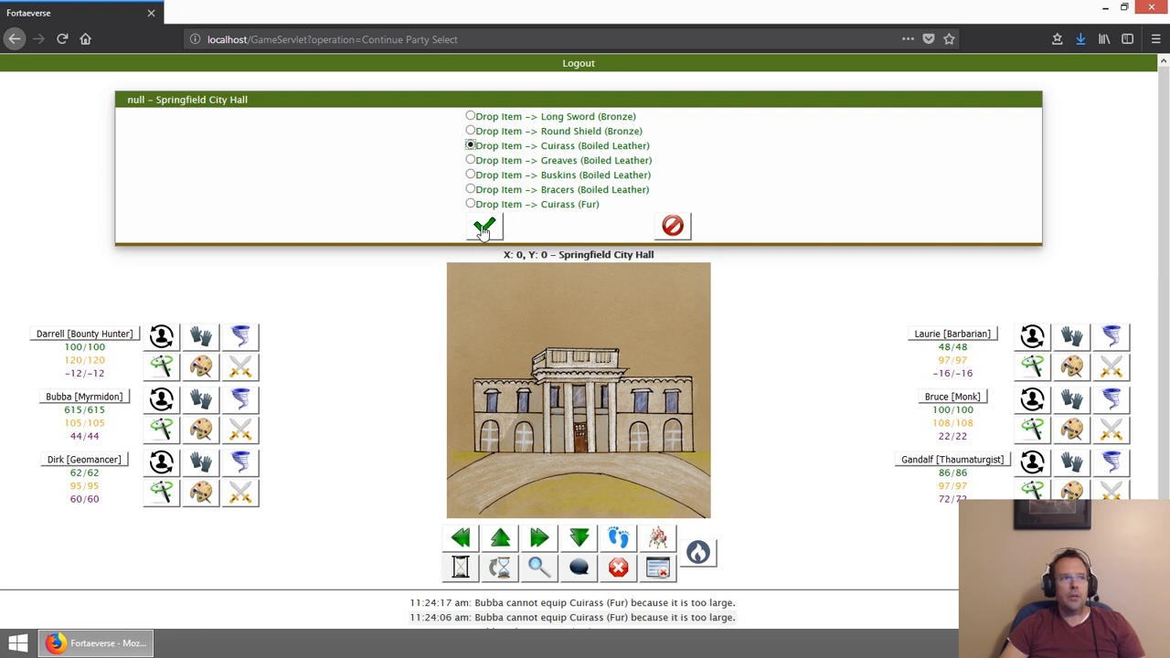
pyautogui.click(482, 226)
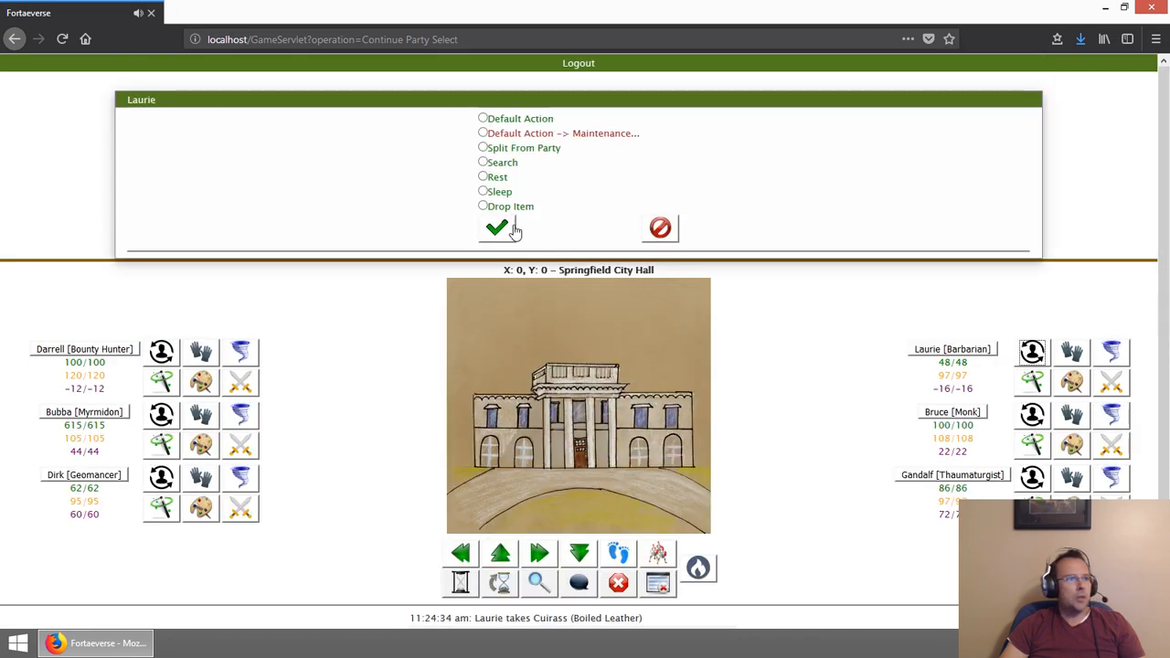
pyautogui.click(495, 226)
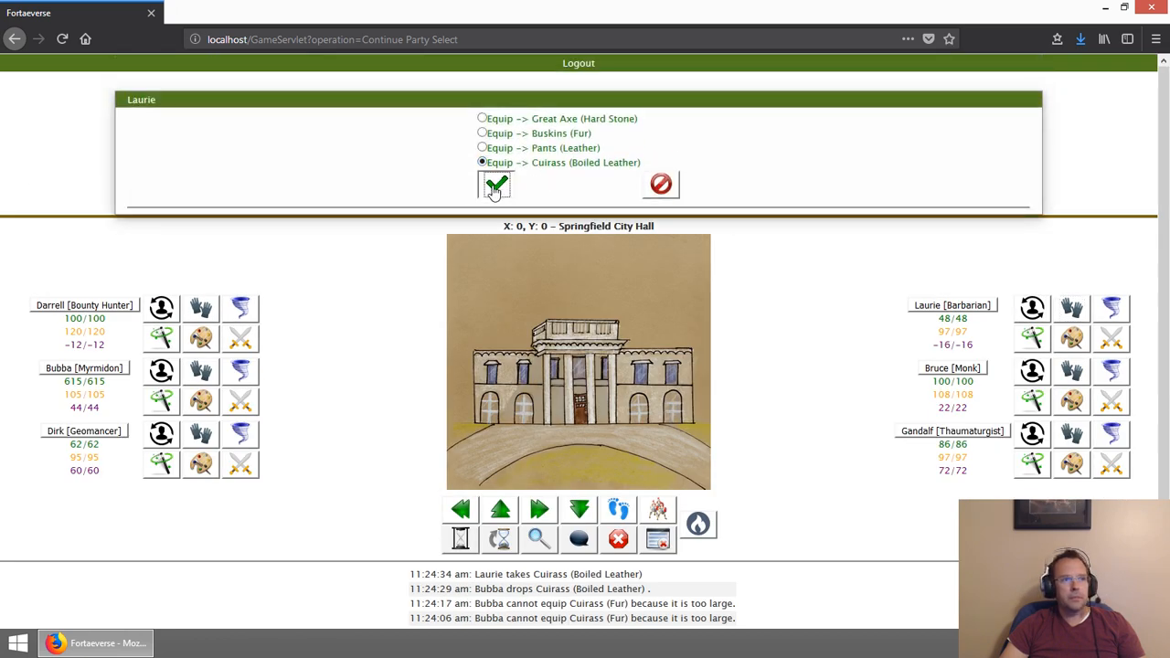
pyautogui.click(495, 183)
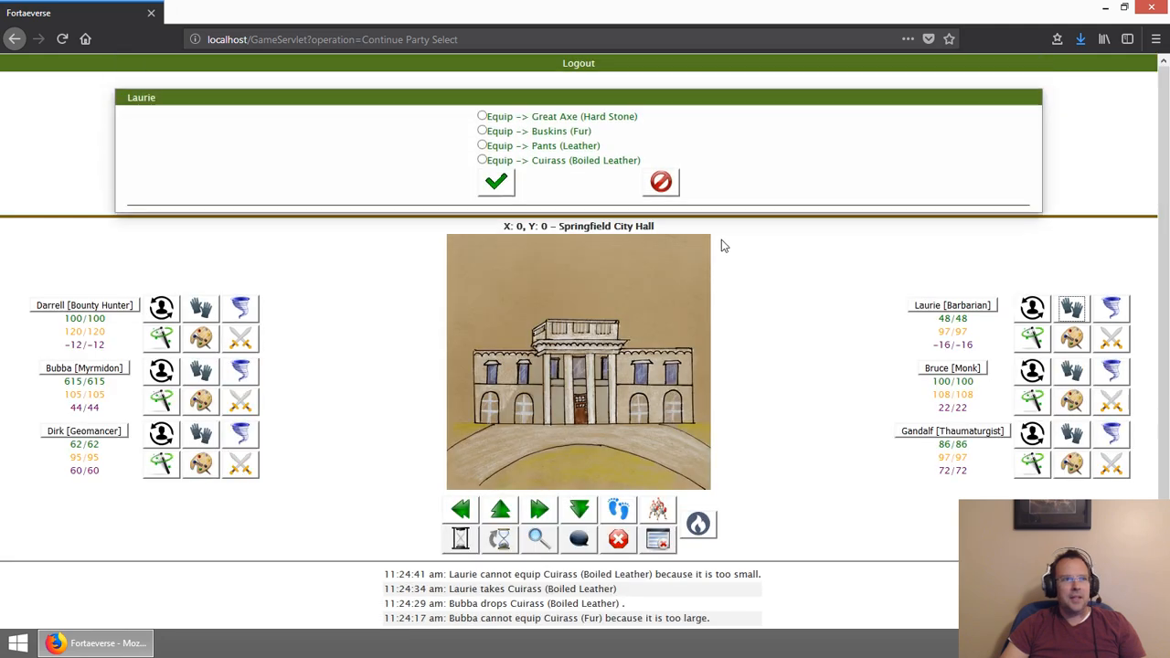
pyautogui.click(482, 161)
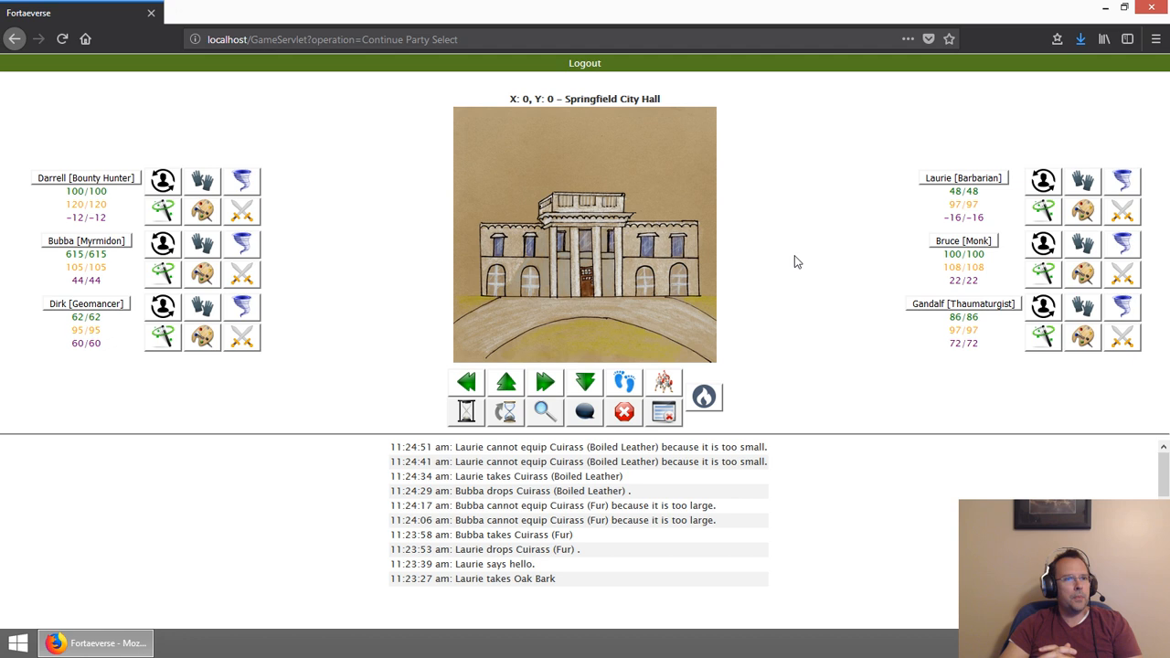
pyautogui.moveTo(783, 292)
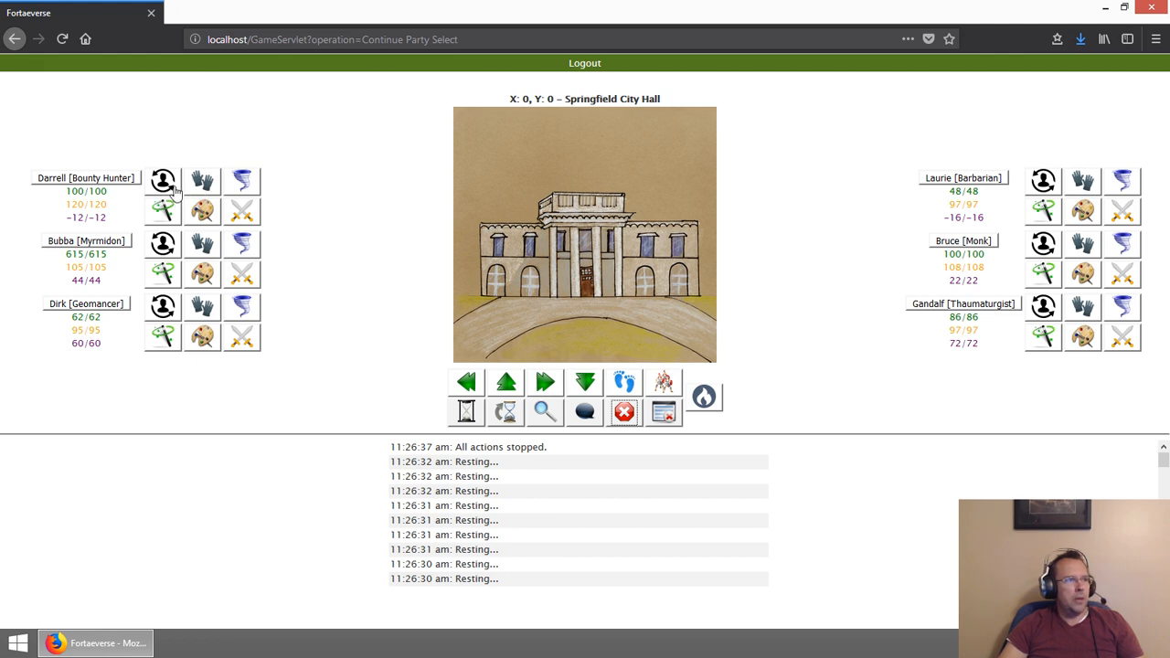
# Step: Have Darrell drop his Pants (Fur) onto the ground as an obtainable item
pyautogui.click(161, 181)
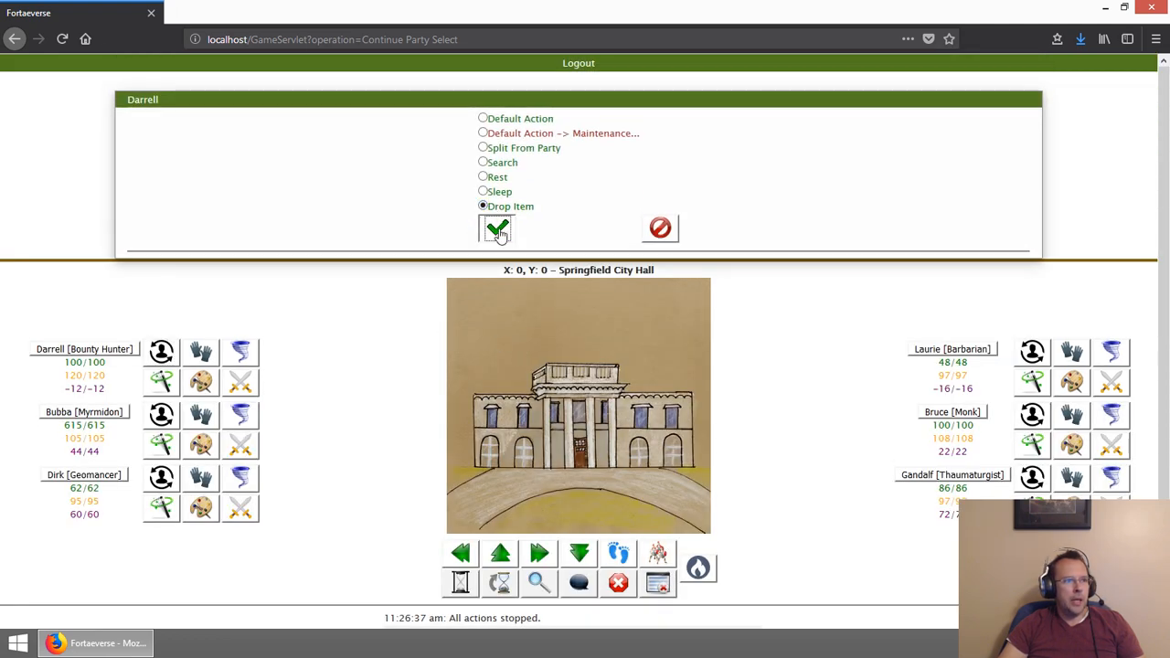
pyautogui.click(497, 228)
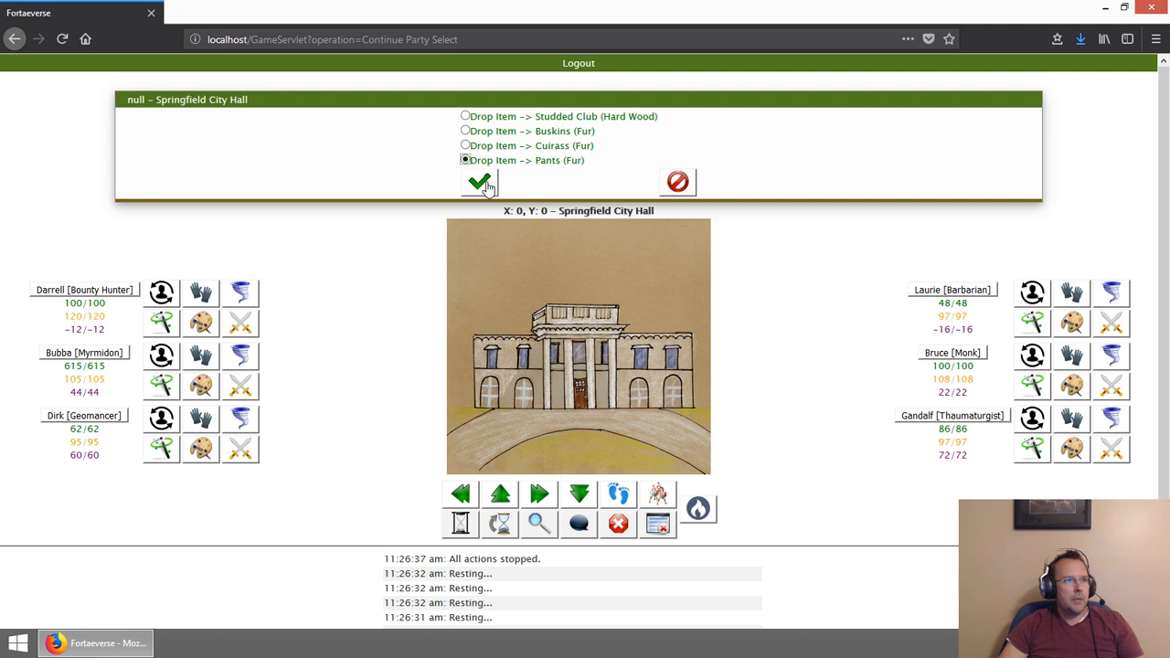
pyautogui.click(479, 183)
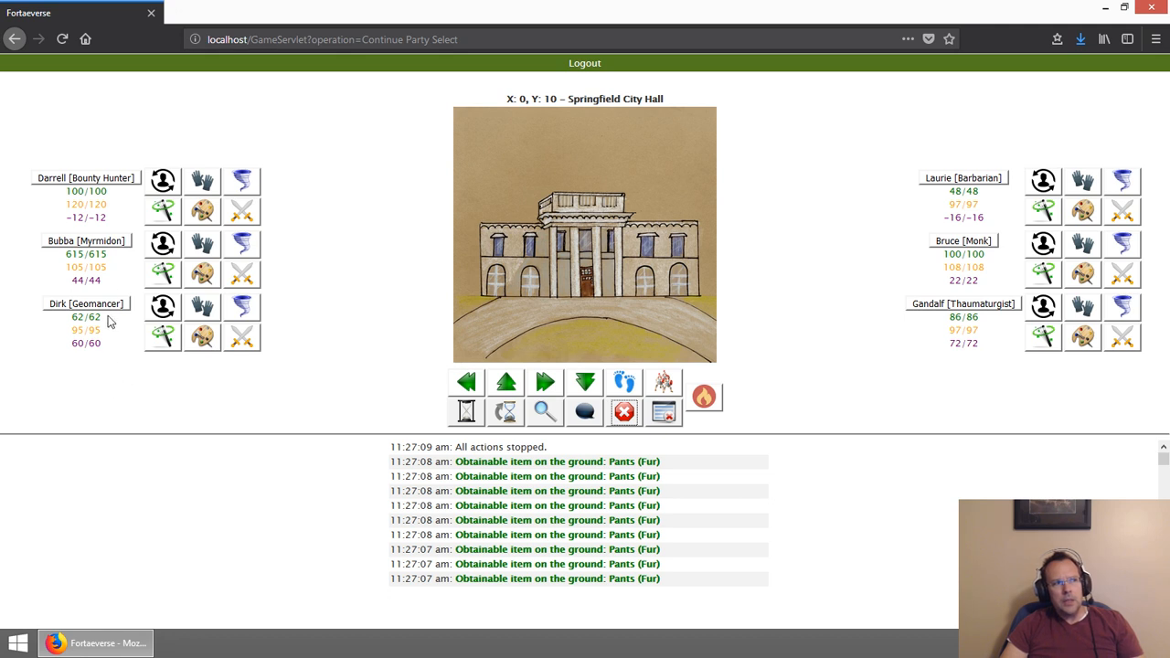
pyautogui.moveTo(208, 256)
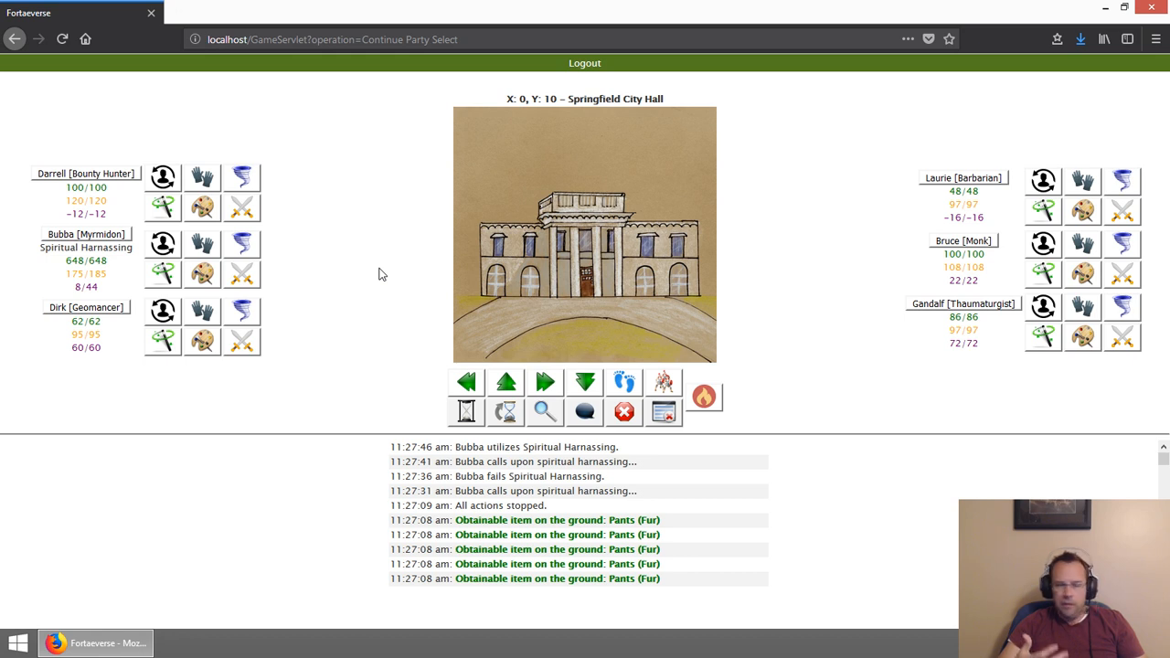
pyautogui.moveTo(974, 281)
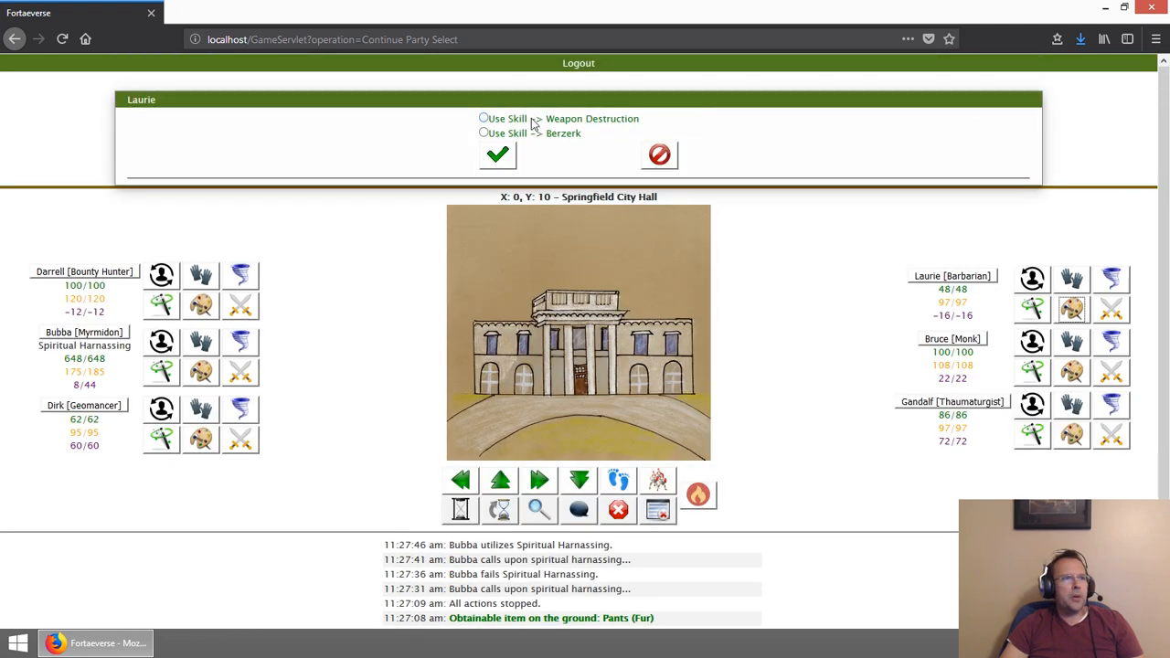
# Step: Have Laurie use the Berzerk skill
pyautogui.click(482, 132)
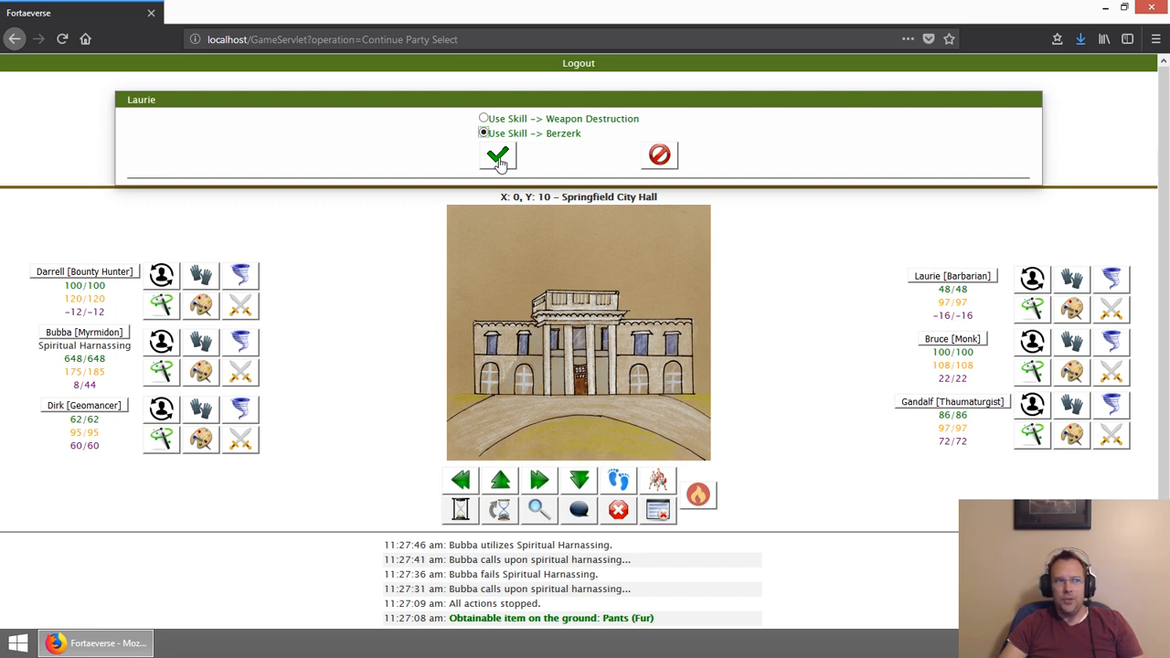
pyautogui.click(497, 154)
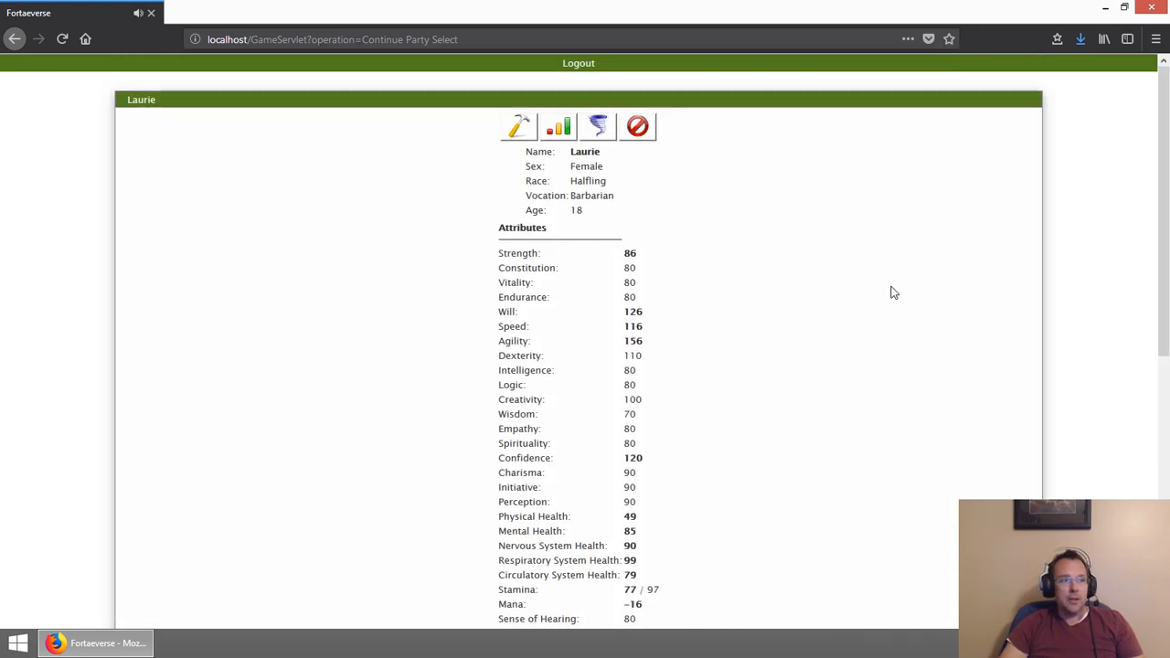
pyautogui.scroll(-3)
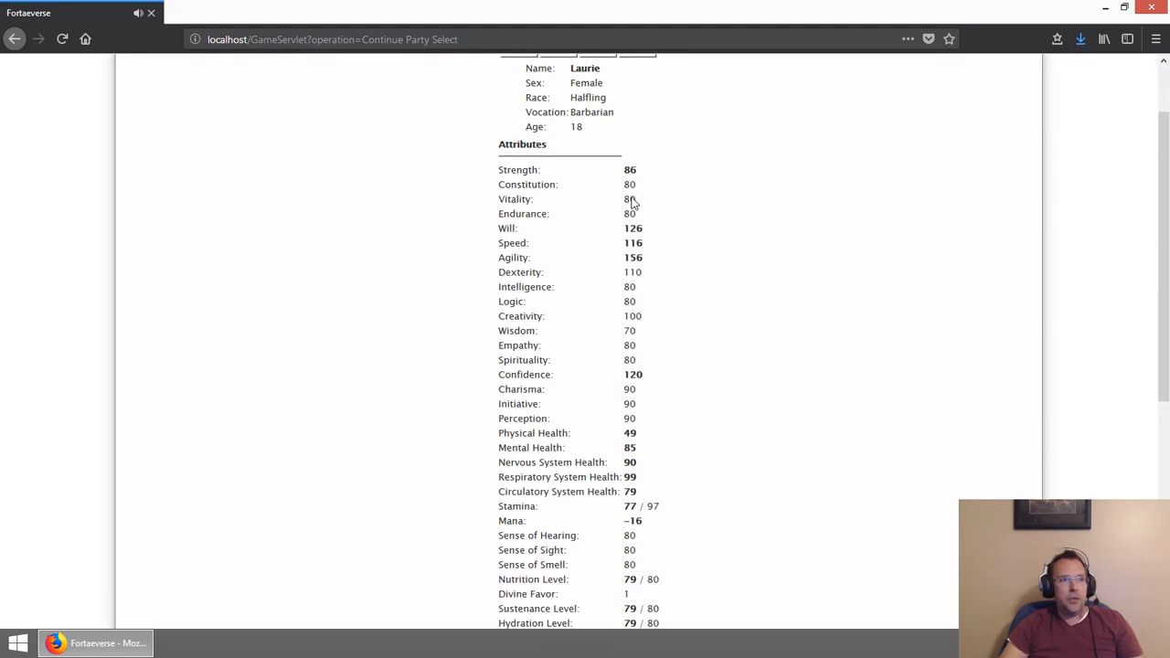
pyautogui.doubleClick(629, 168)
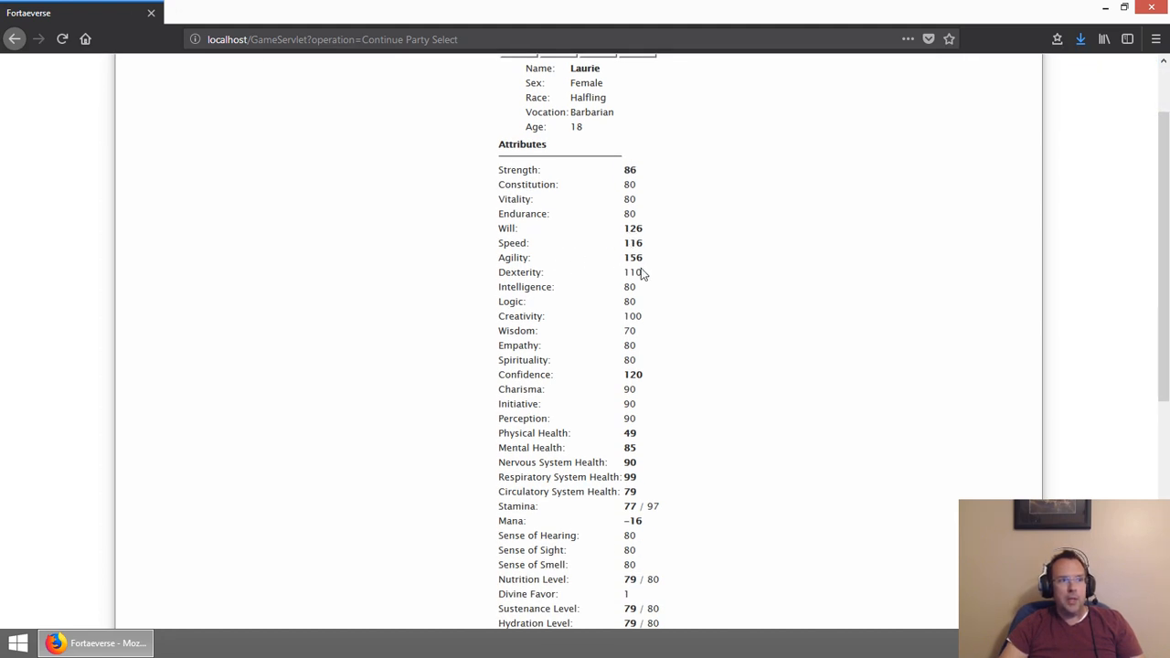
pyautogui.moveTo(625, 384)
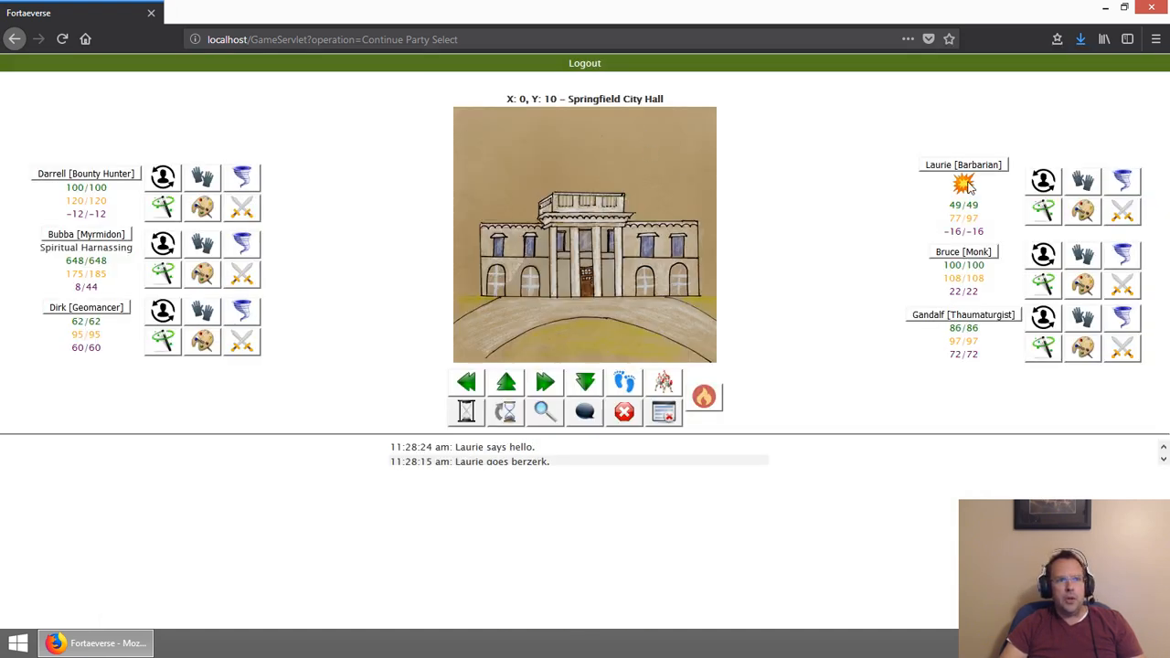
pyautogui.moveTo(117, 256)
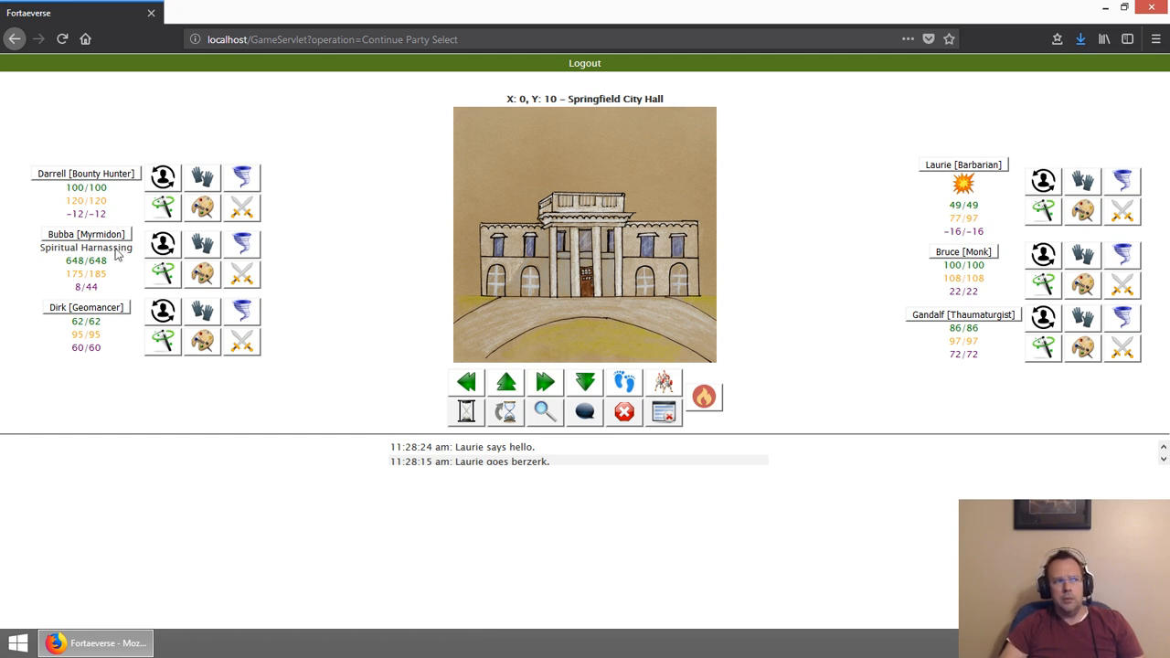
pyautogui.moveTo(109, 411)
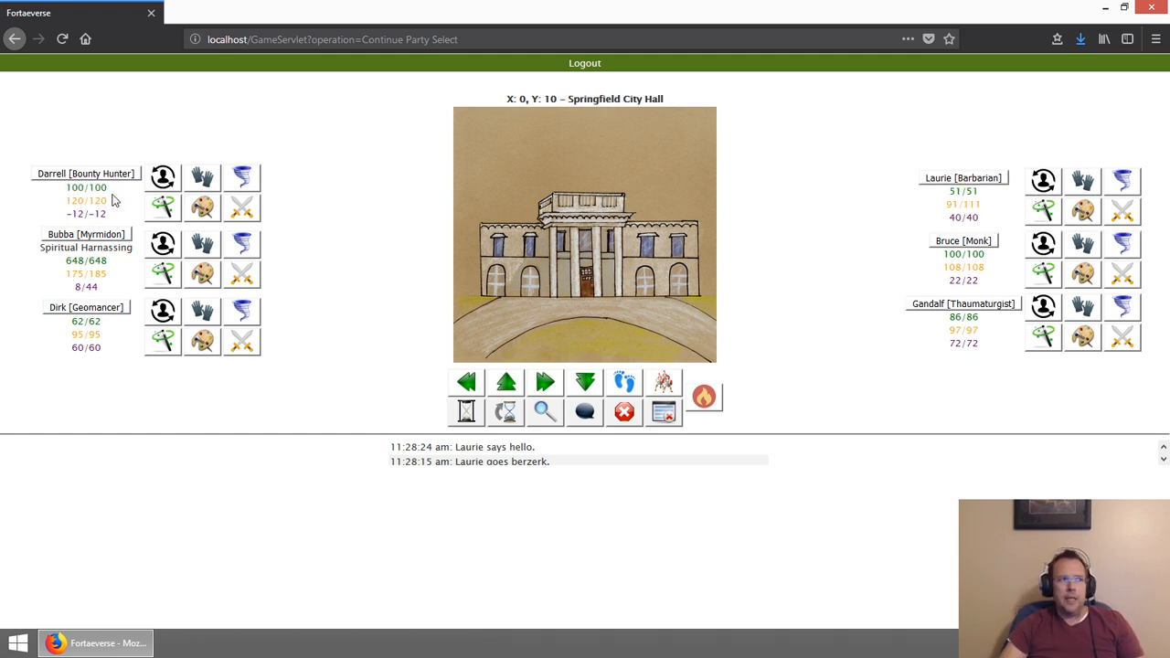
pyautogui.moveTo(863, 242)
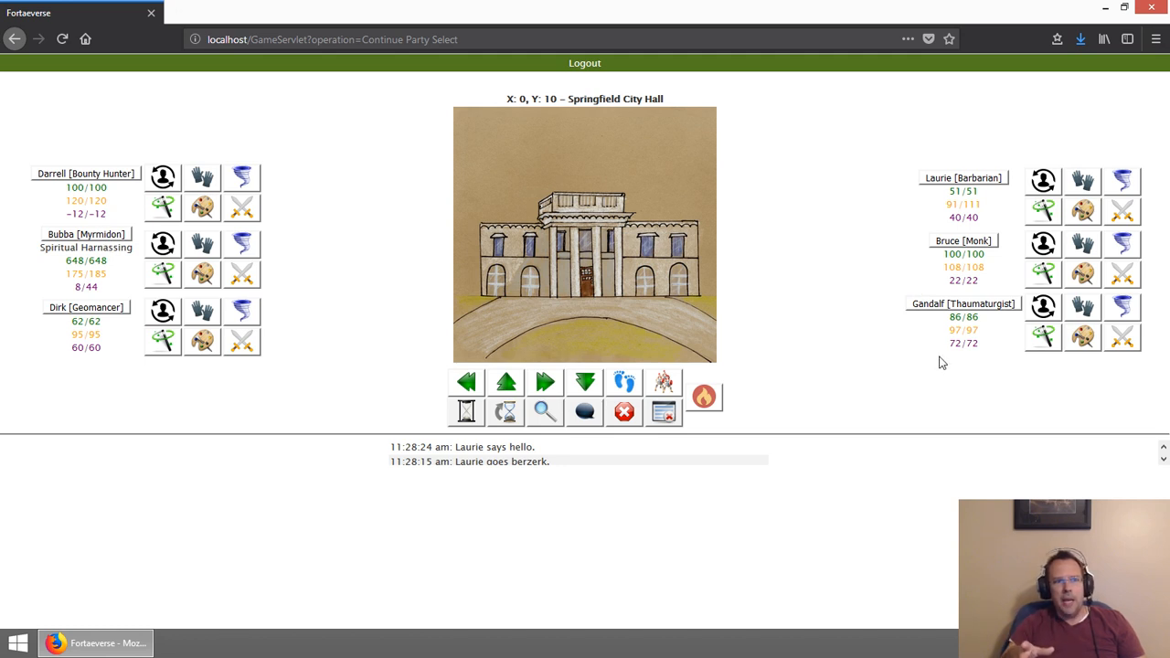
pyautogui.moveTo(954, 356)
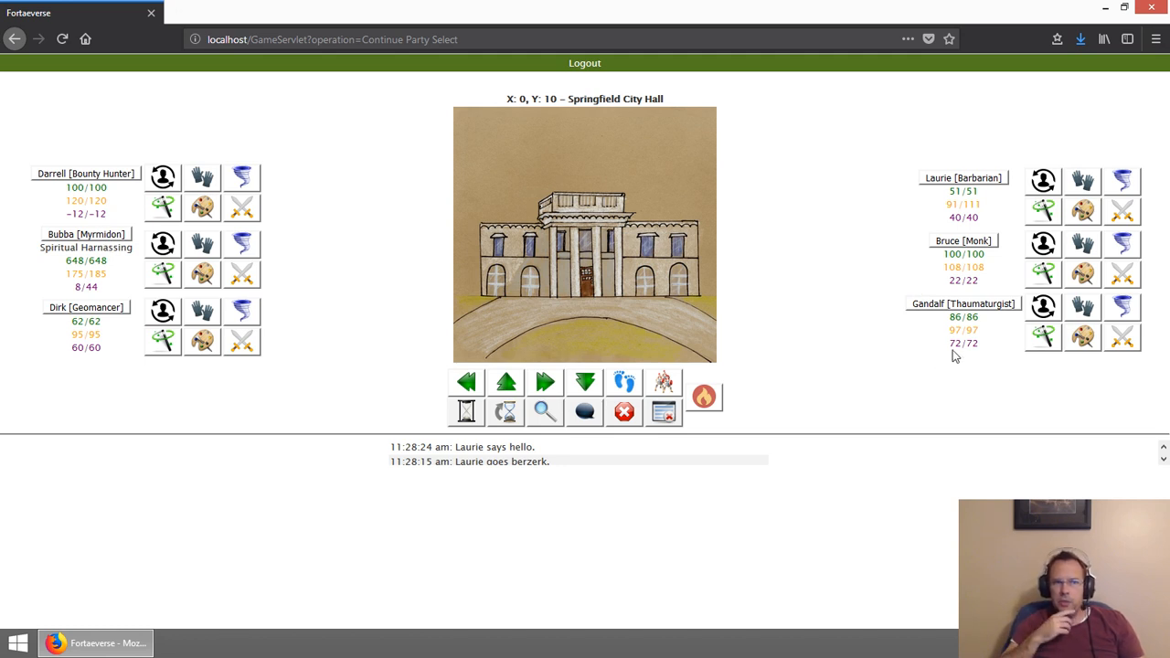
pyautogui.moveTo(961, 351)
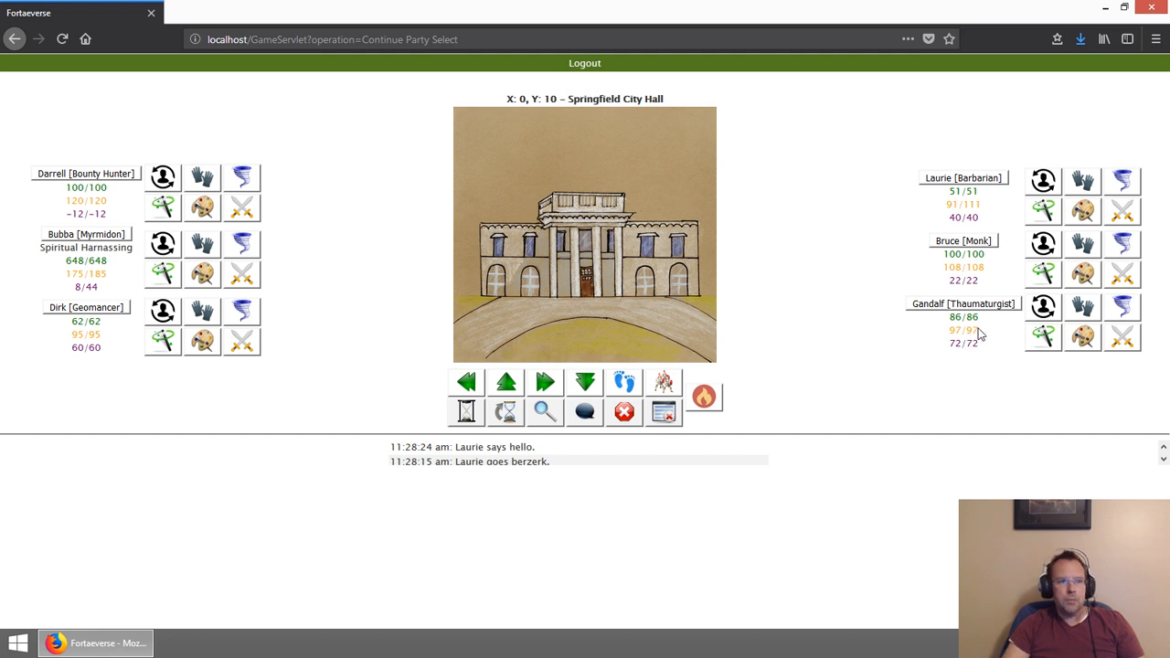
pyautogui.moveTo(241, 311)
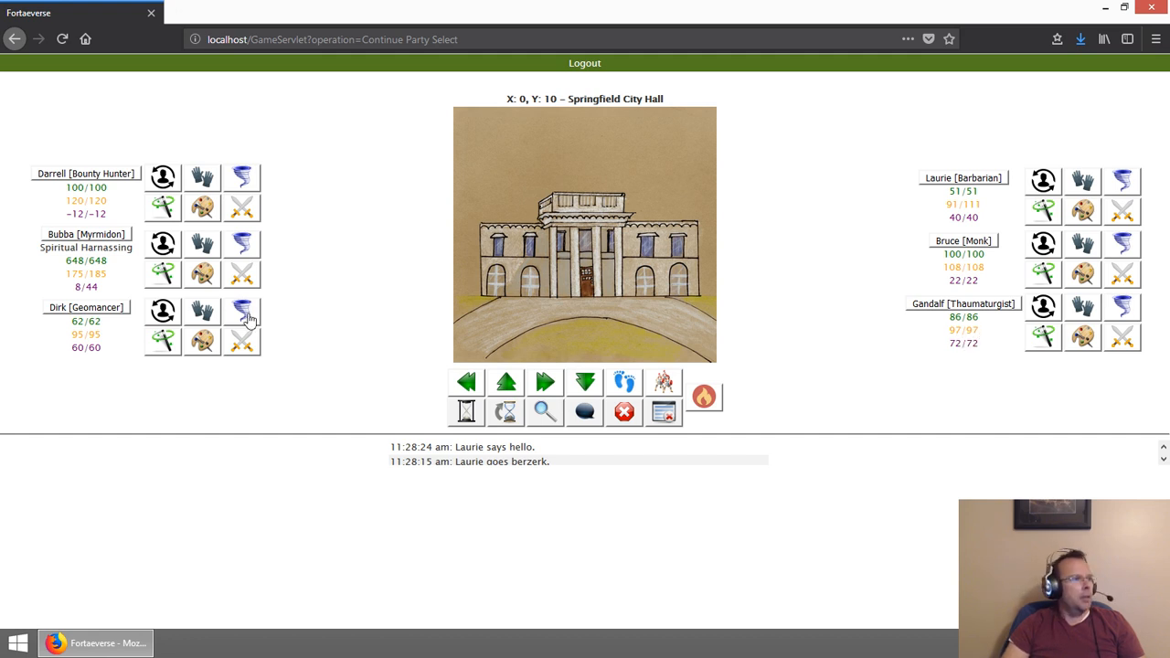
# Step: Have Dirk cast Blinding Dust targeting Laurie
pyautogui.click(241, 311)
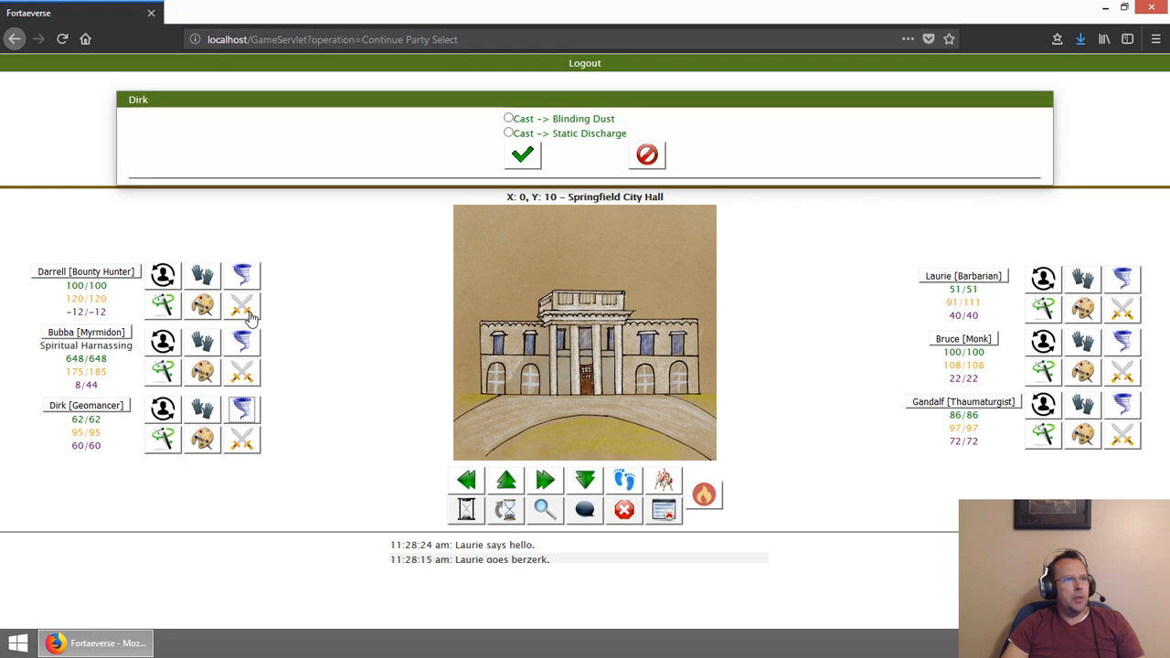
pyautogui.click(508, 117)
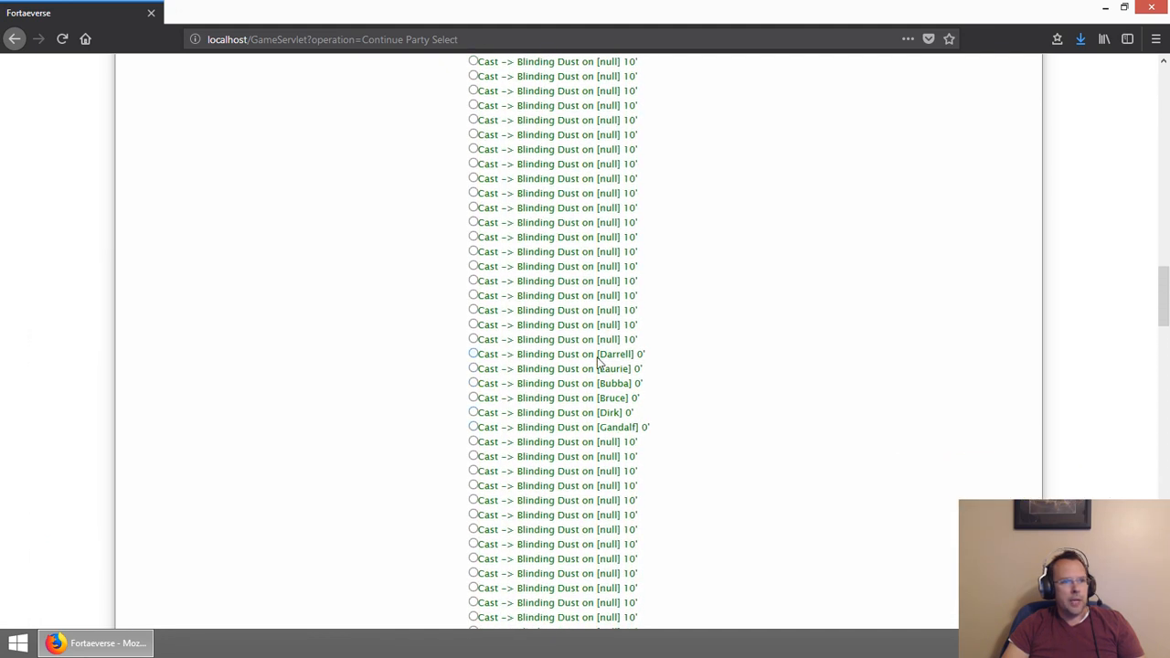
pyautogui.click(474, 369)
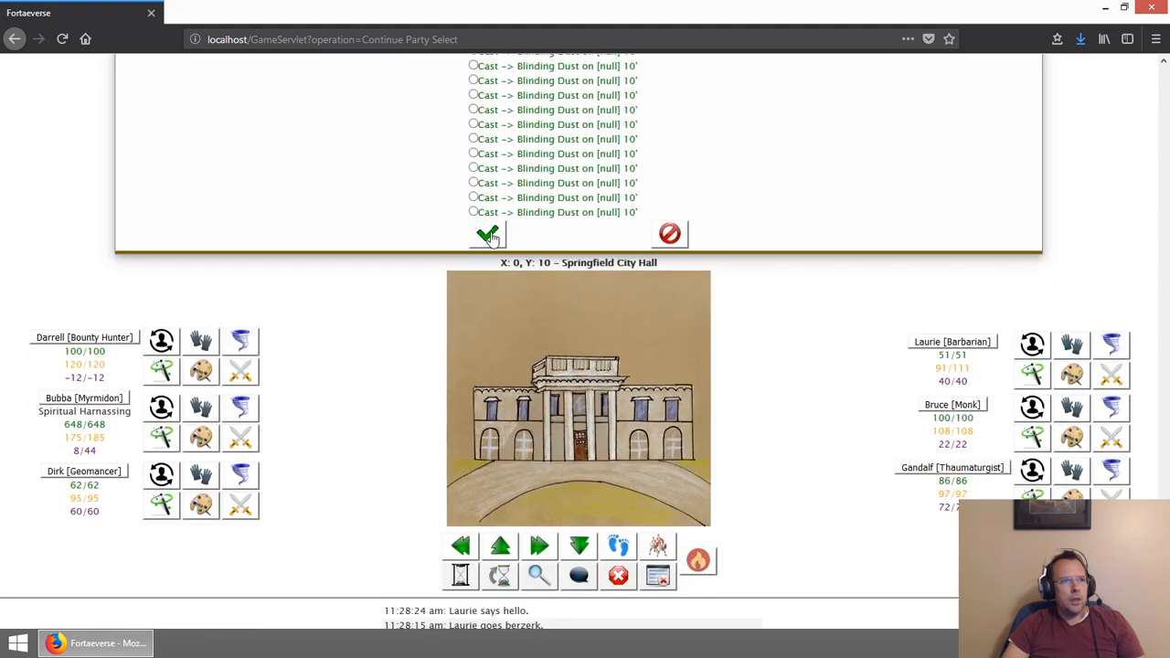
pyautogui.click(486, 234)
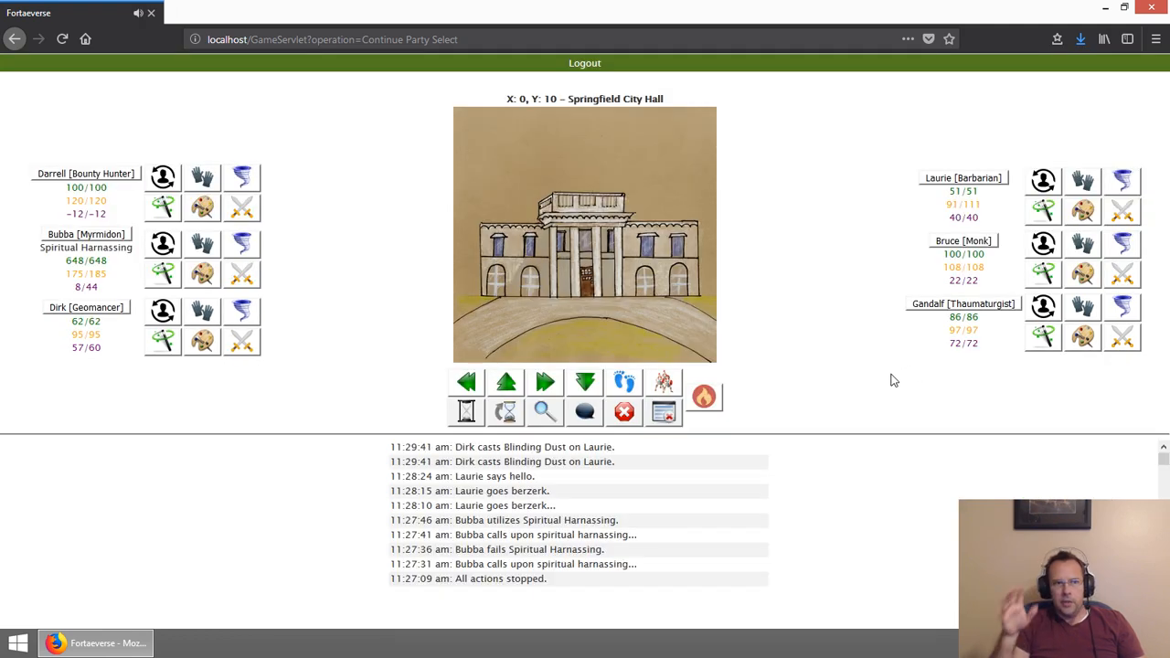
pyautogui.moveTo(961, 196)
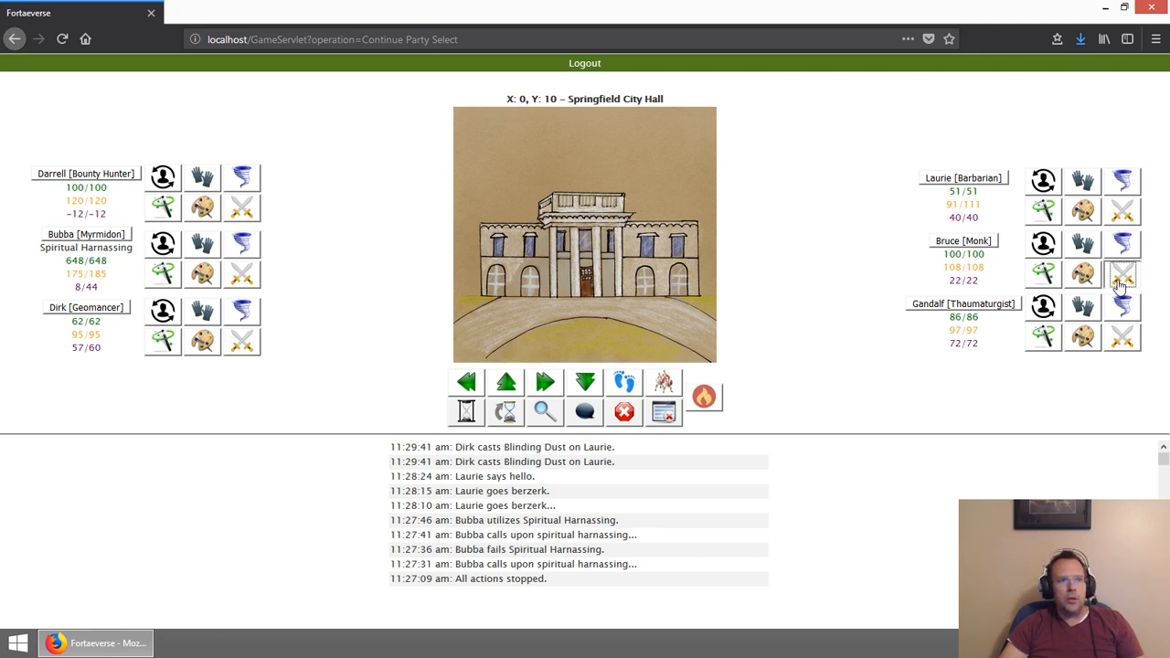
# Step: Have Bruce make an unarmed attack on Bubba
pyautogui.click(1122, 274)
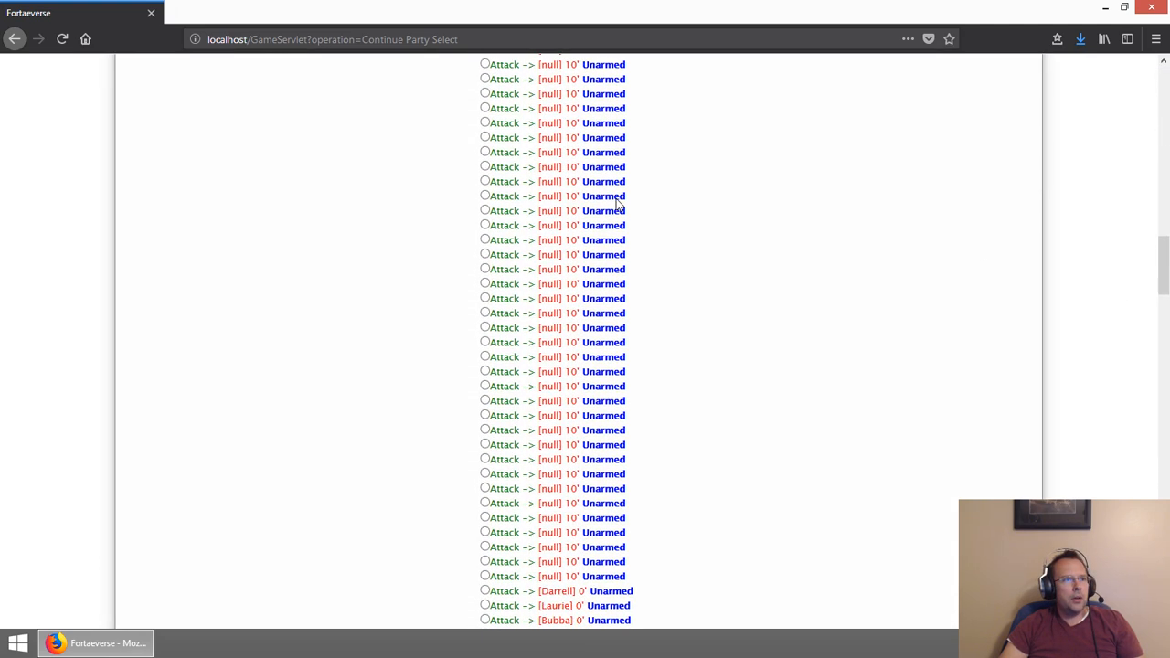
pyautogui.scroll(-3)
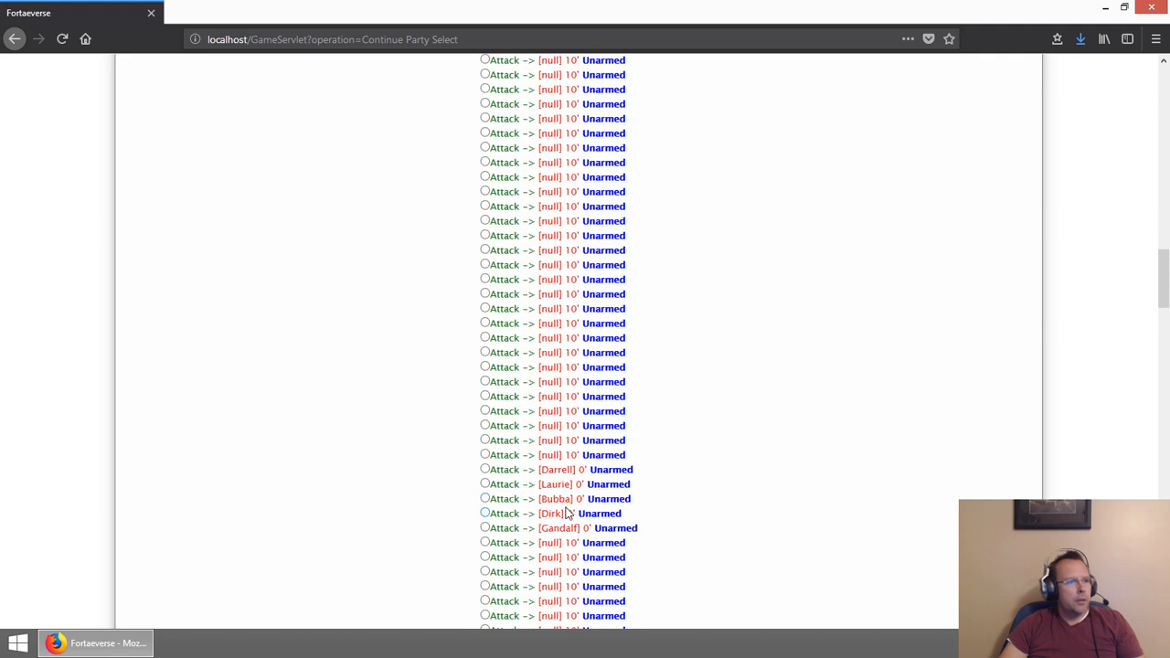
pyautogui.click(484, 497)
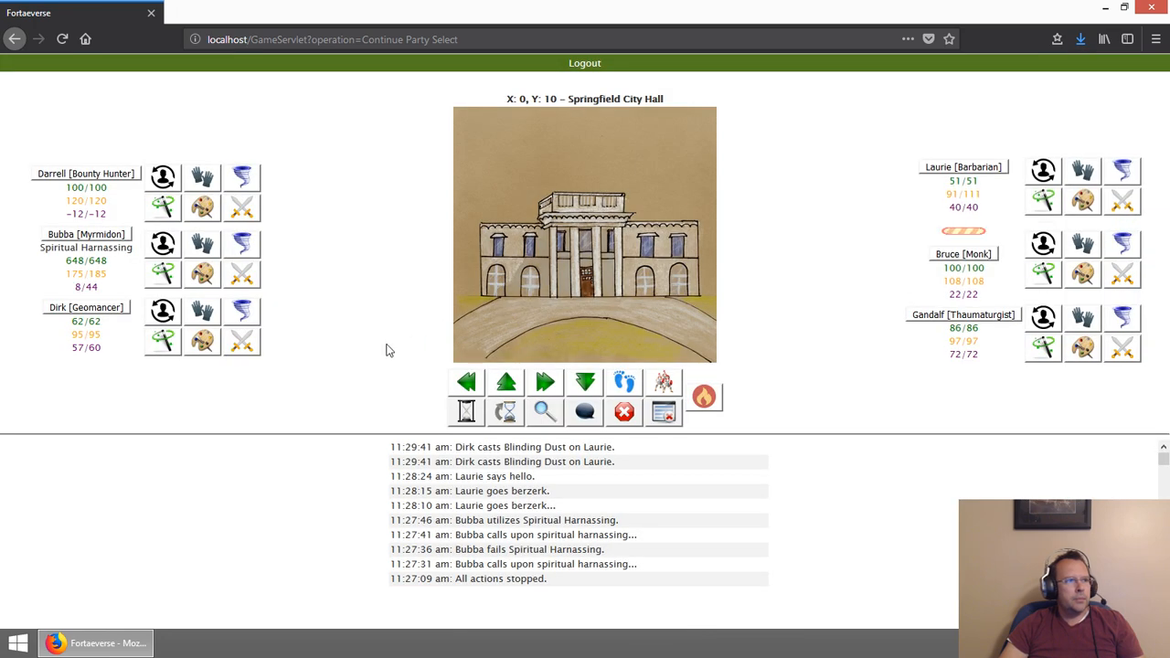
pyautogui.moveTo(393, 349)
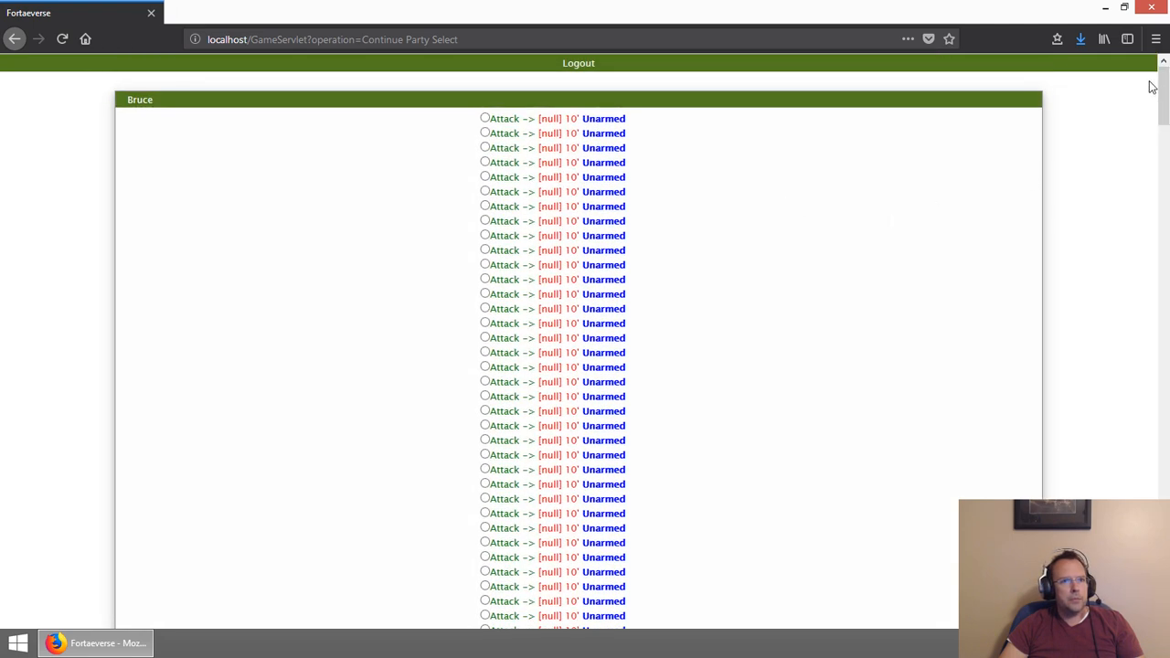
pyautogui.scroll(-3)
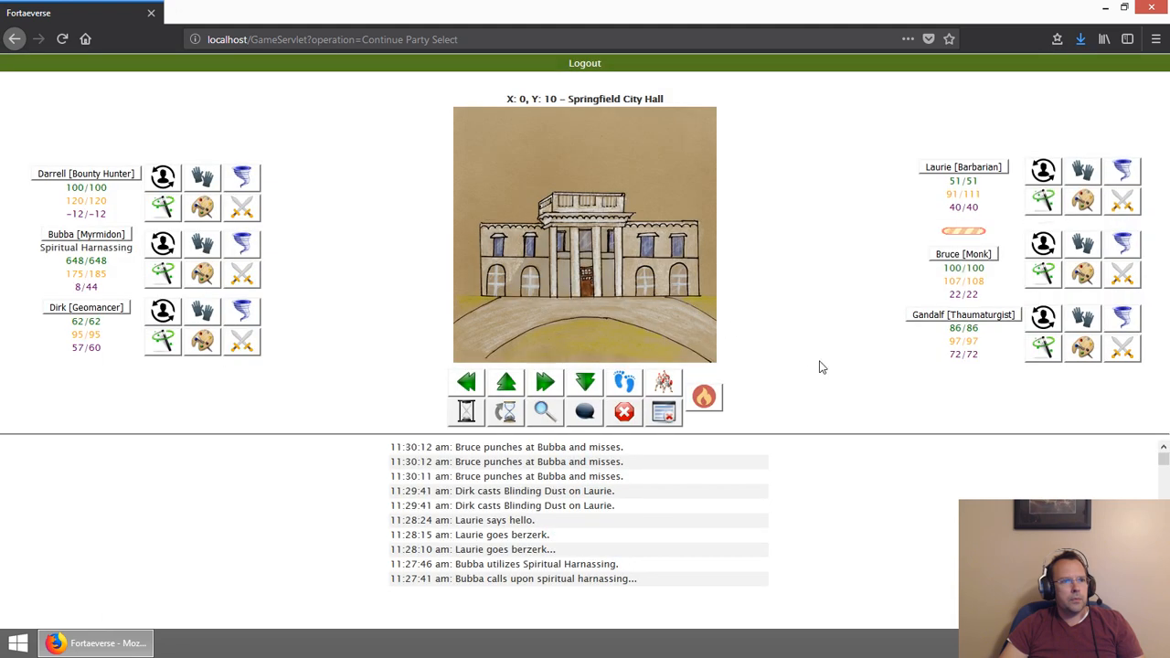
pyautogui.moveTo(829, 380)
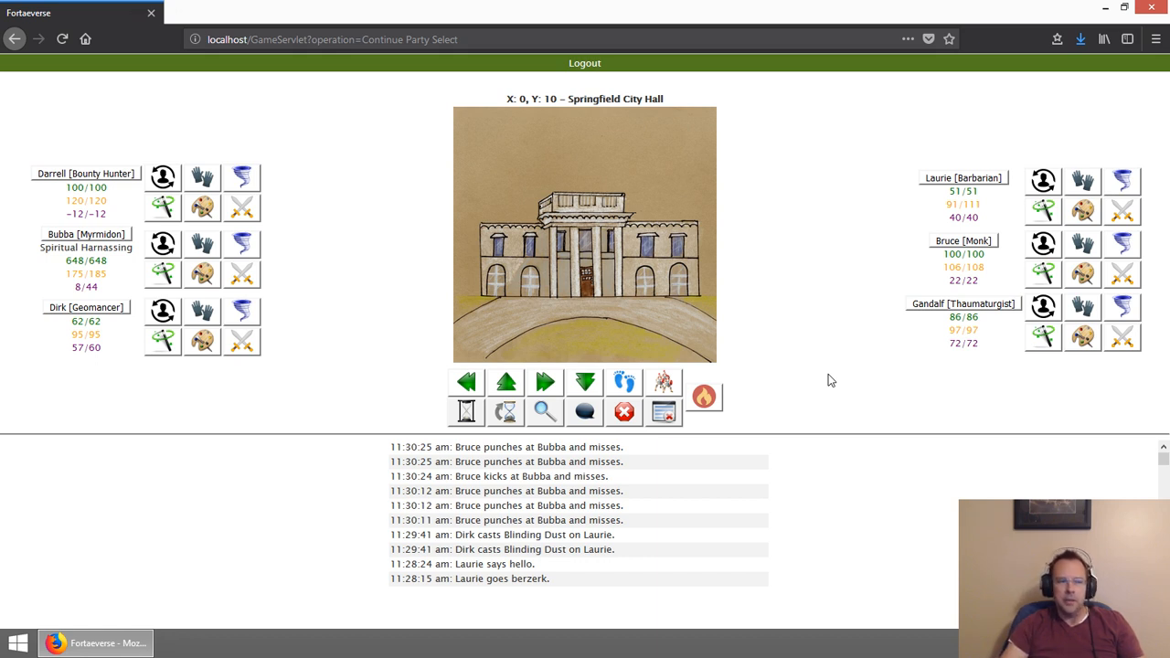
pyautogui.moveTo(873, 373)
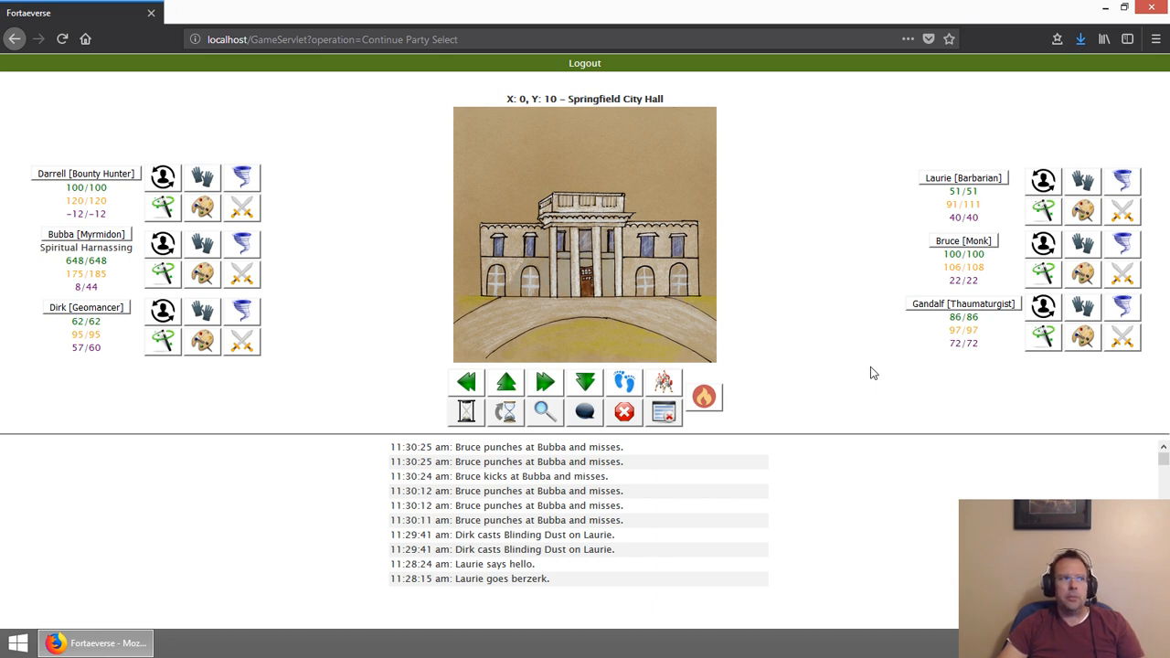
pyautogui.moveTo(1012, 329)
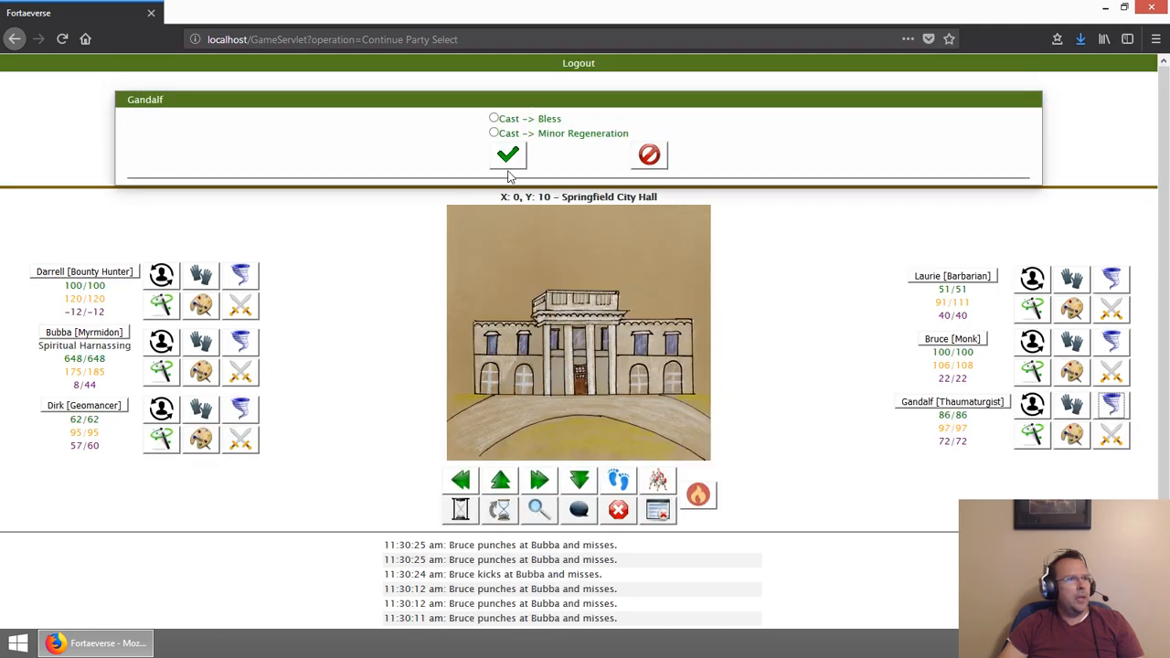
# Step: Confirm Bless as Gandalf's spell and mark Bubba as its target
pyautogui.click(508, 154)
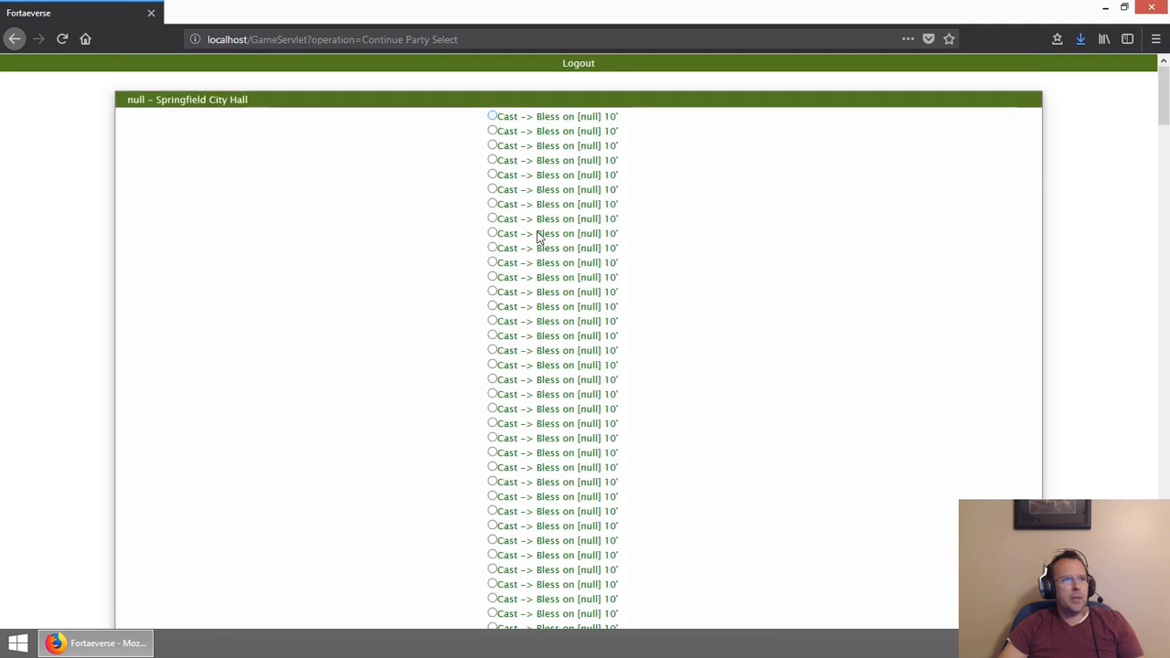
pyautogui.scroll(-3)
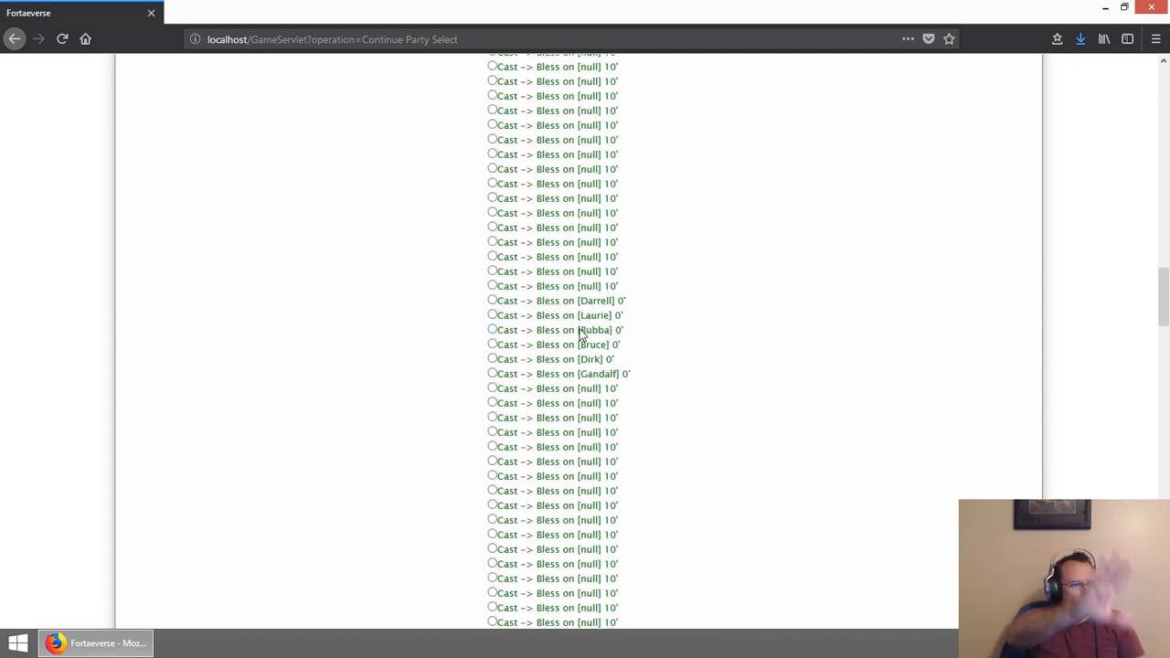
pyautogui.click(493, 329)
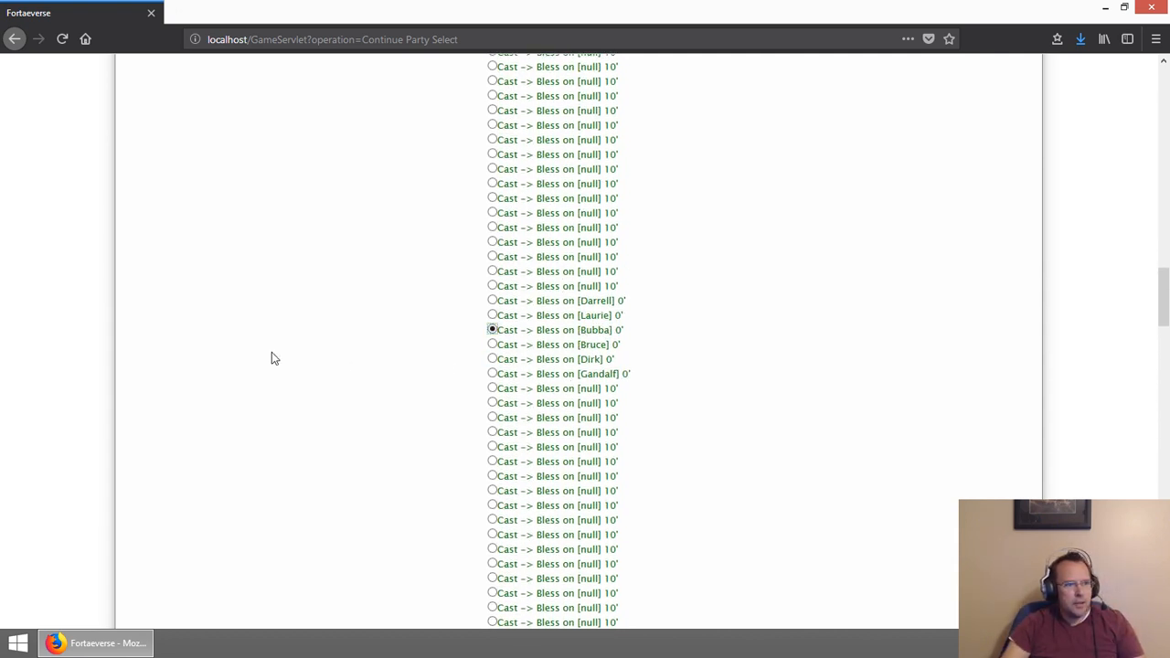
pyautogui.moveTo(347, 357)
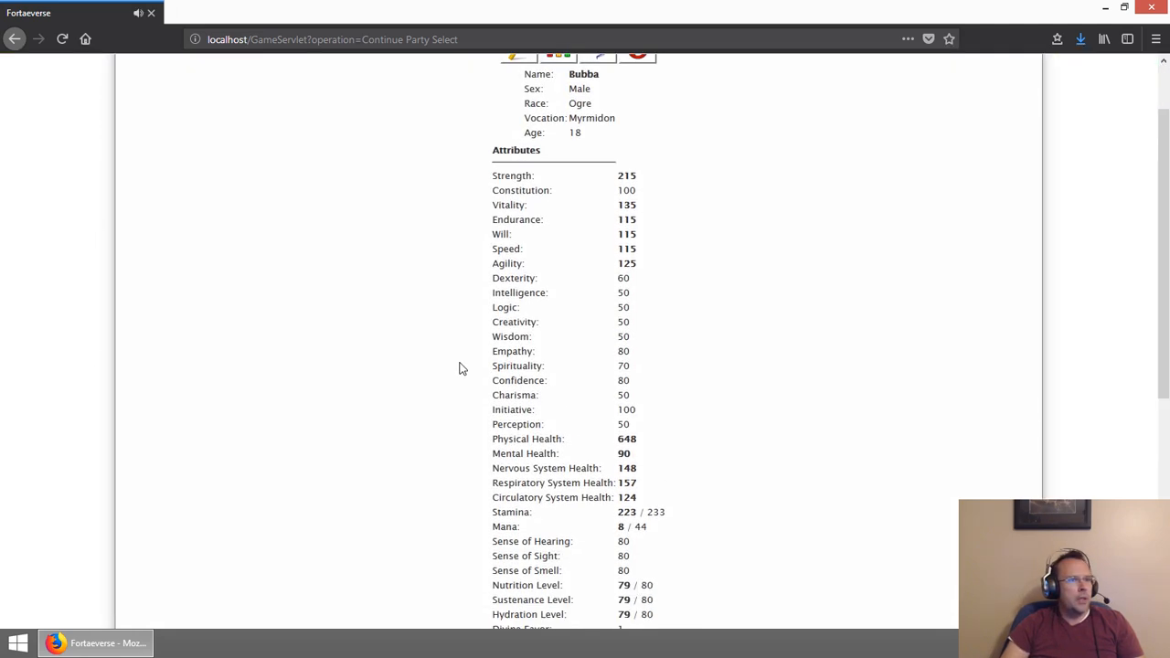
# Step: Highlight Bubba's boosted Strength value of 215 on his character sheet
pyautogui.scroll(-3)
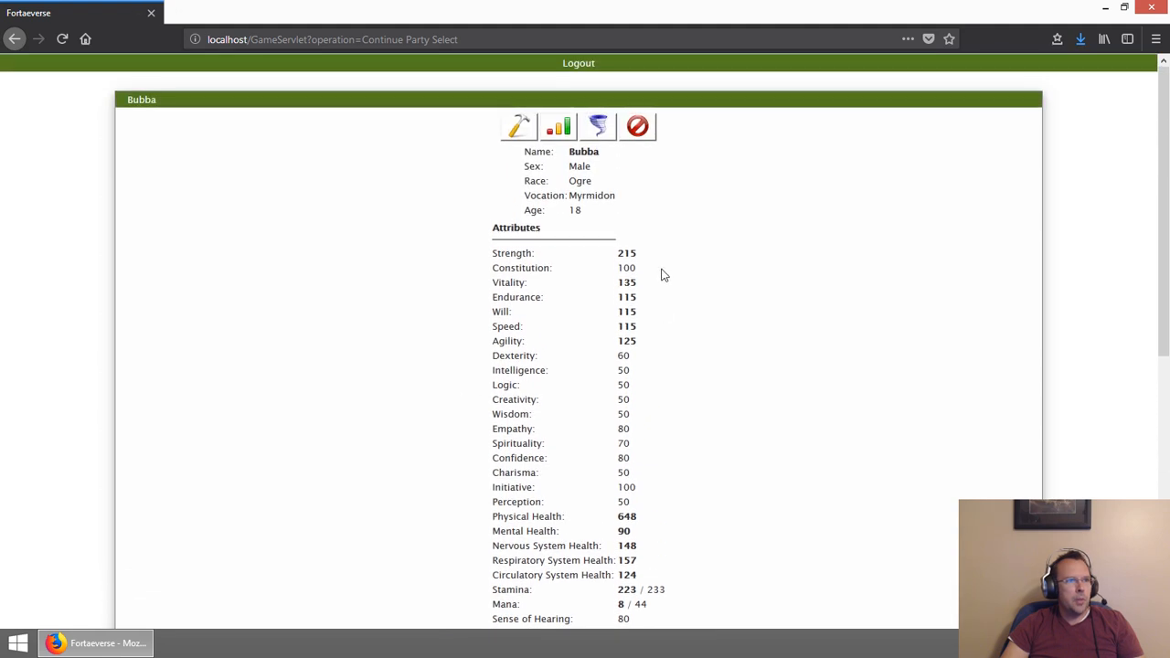
pyautogui.doubleClick(625, 253)
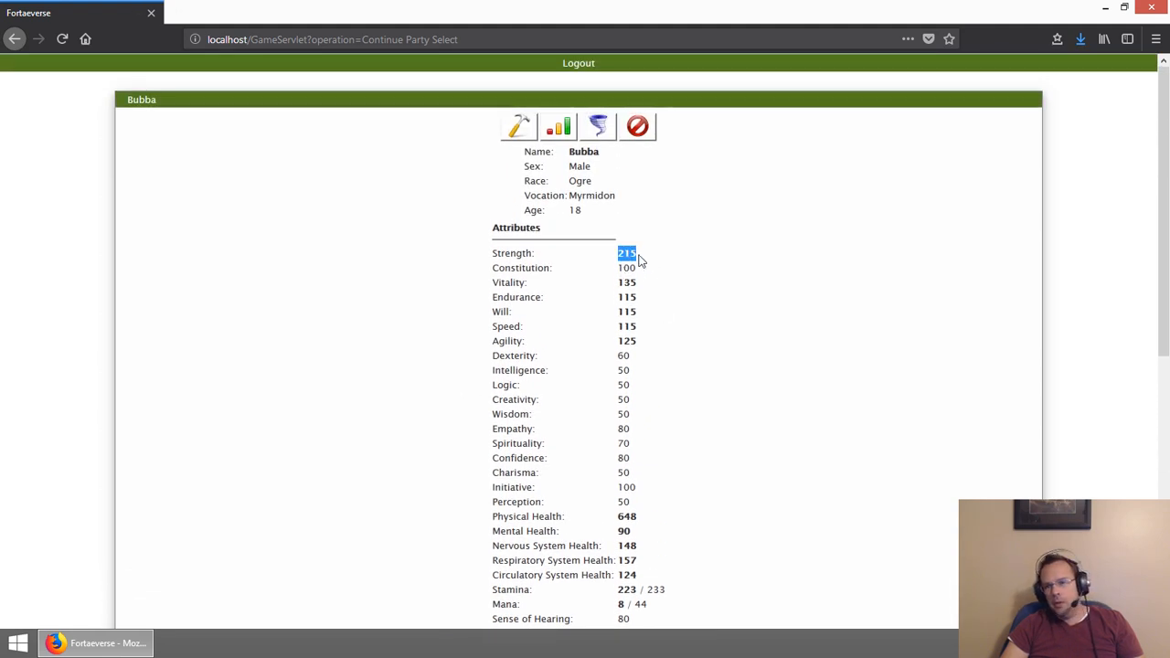
pyautogui.moveTo(694, 345)
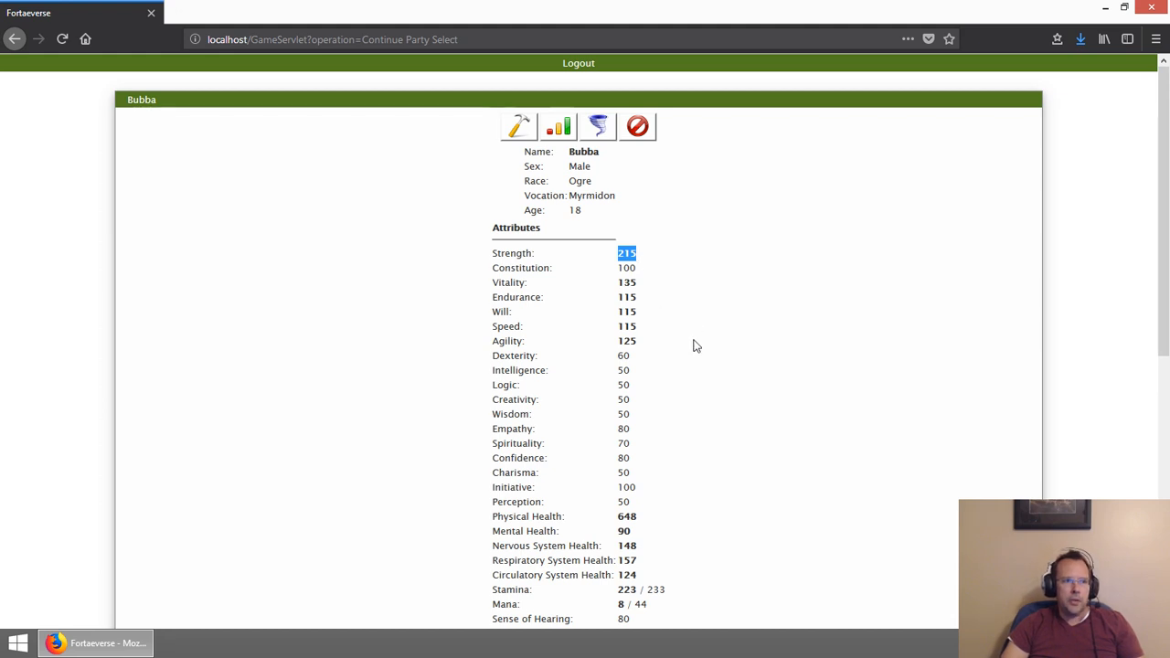
pyautogui.moveTo(693, 356)
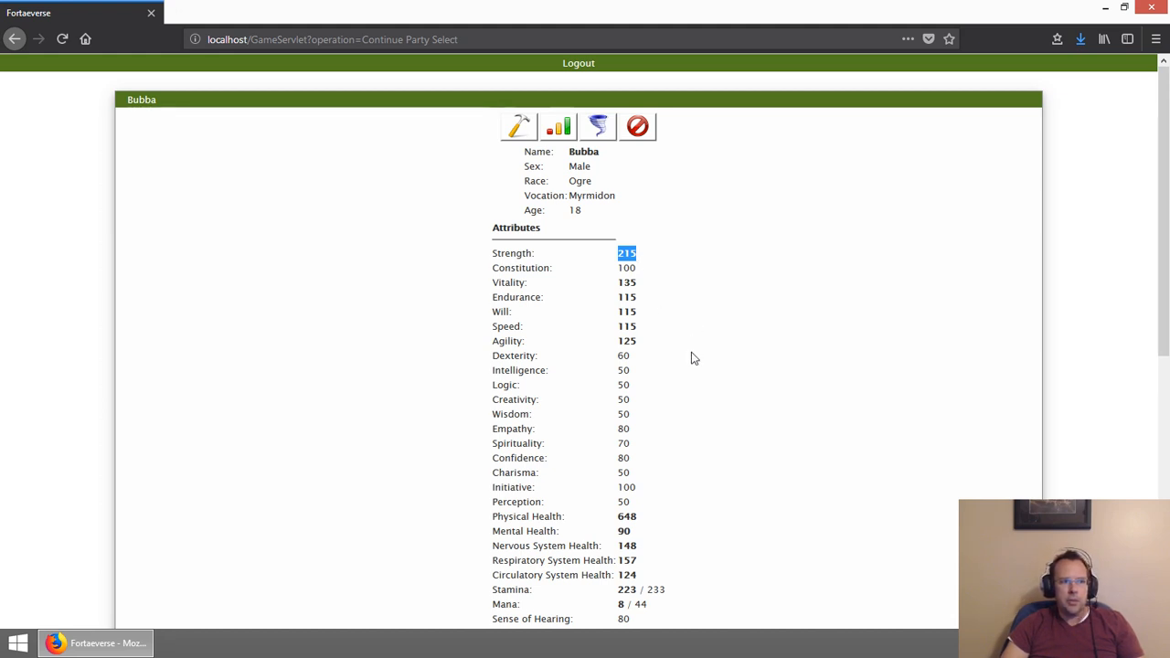